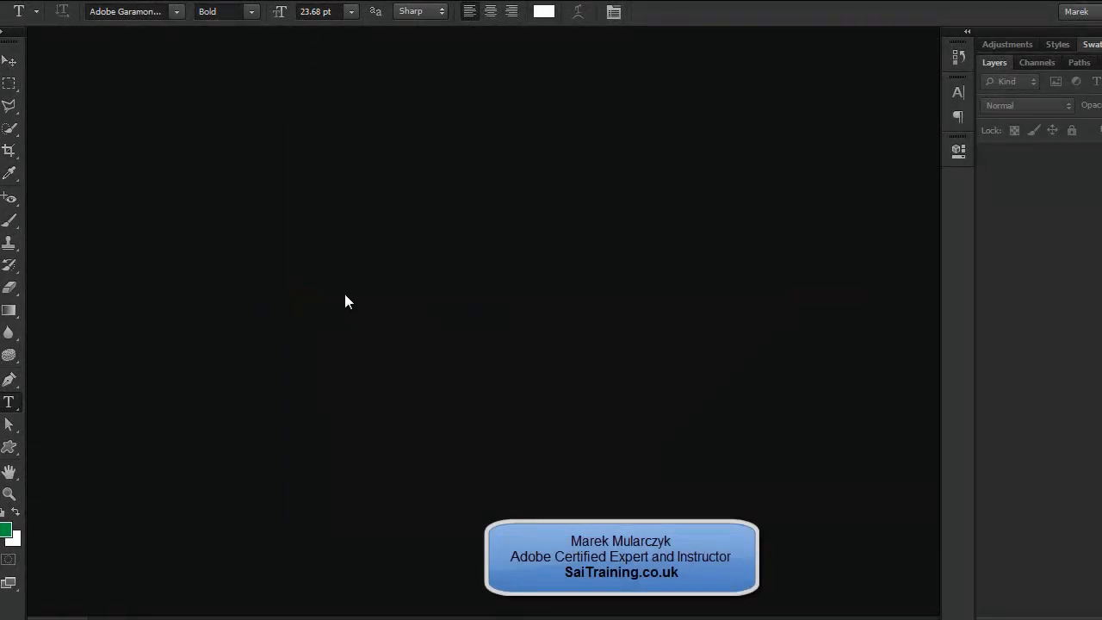
{"action": "mouse_move", "coordinate": [340, 298]}
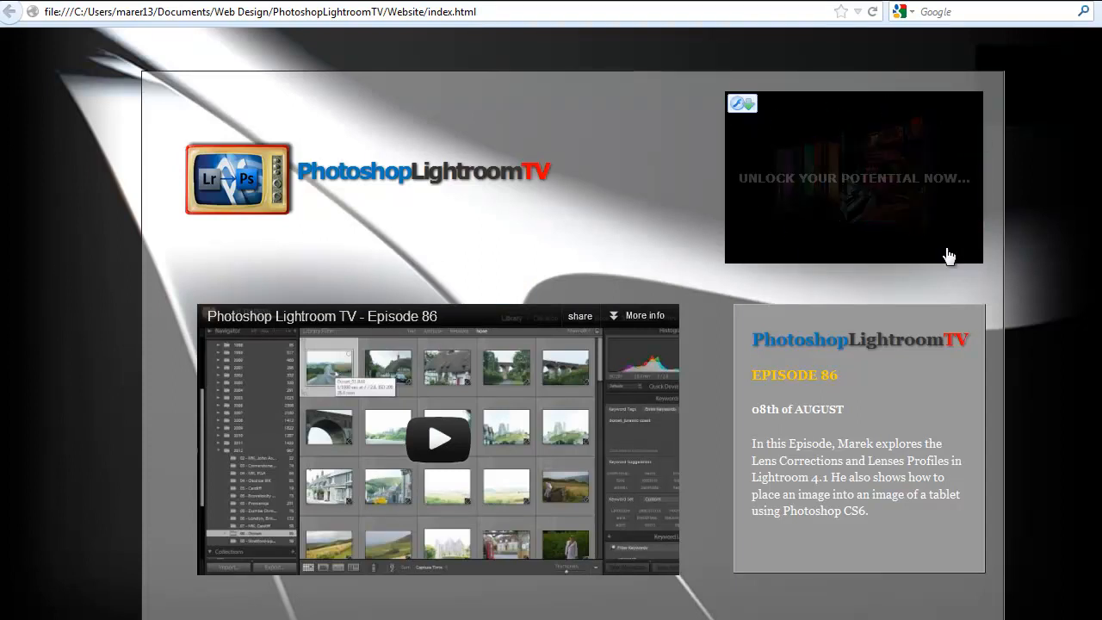
{"action": "mouse_move", "coordinate": [633, 264]}
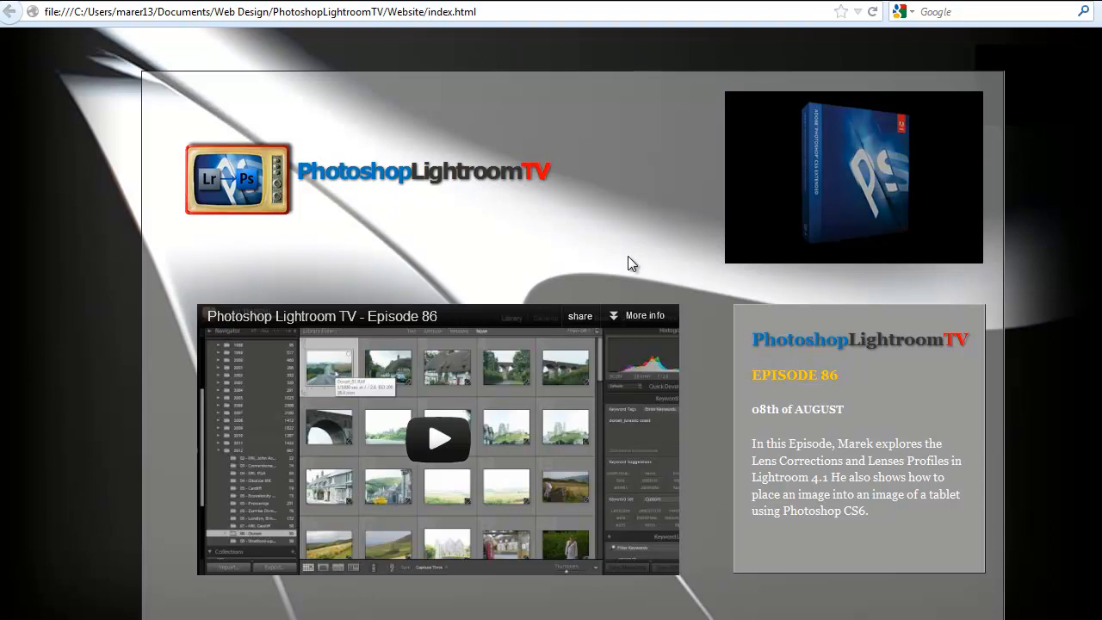
Dismiss the banner's Flash options, then create a Clipboard-preset document in Photoshop.
{"action": "right_click", "coordinate": [852, 177]}
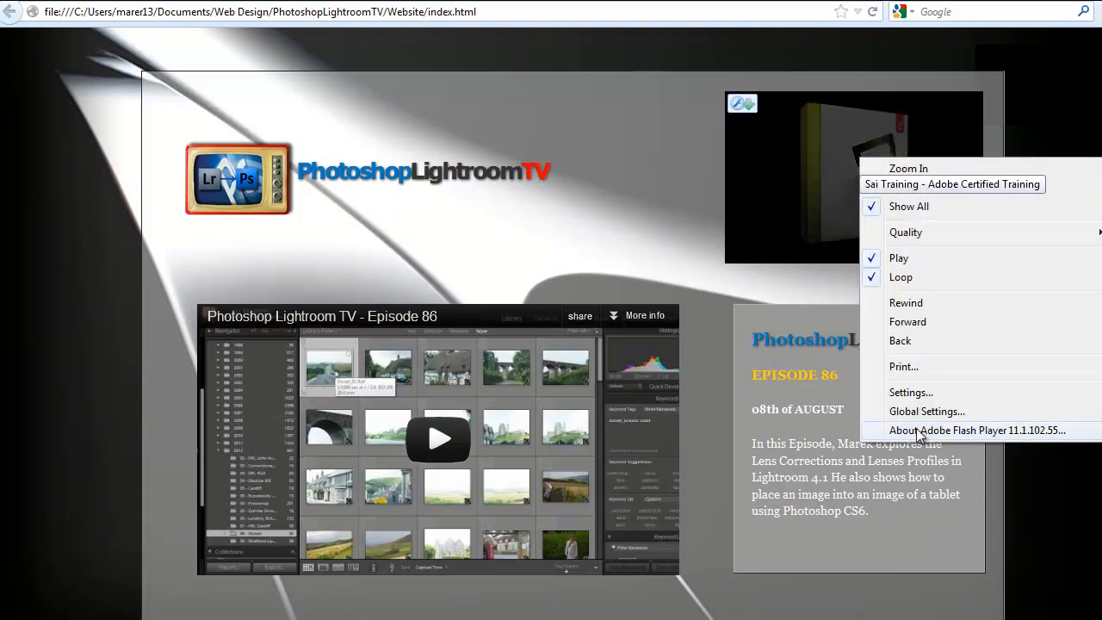
{"action": "left_click", "coordinate": [712, 293]}
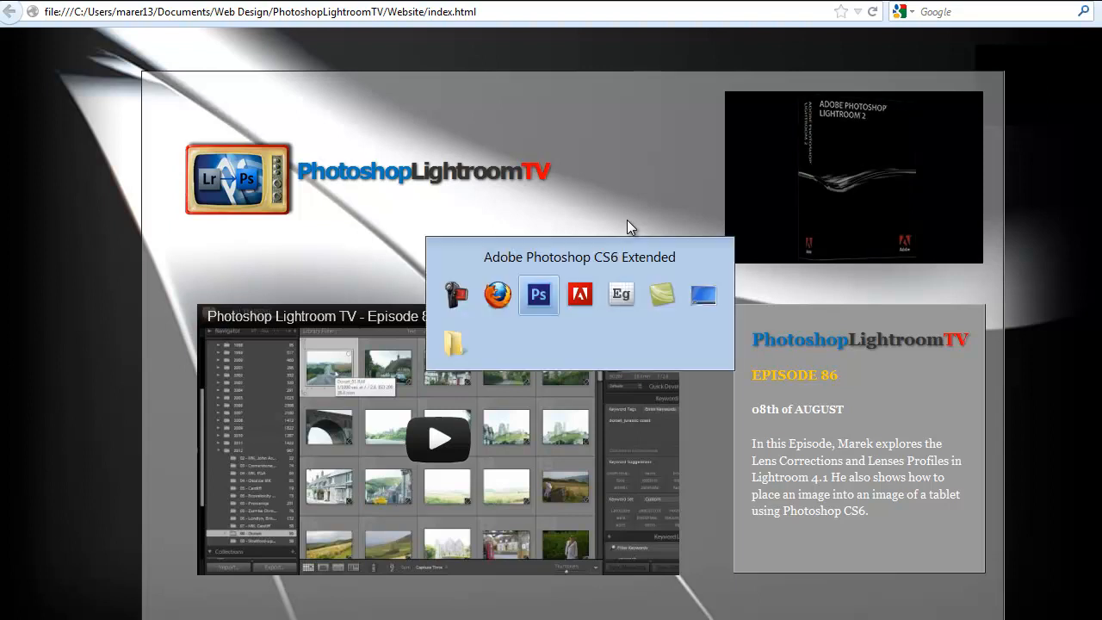
{"action": "left_click", "coordinate": [538, 293]}
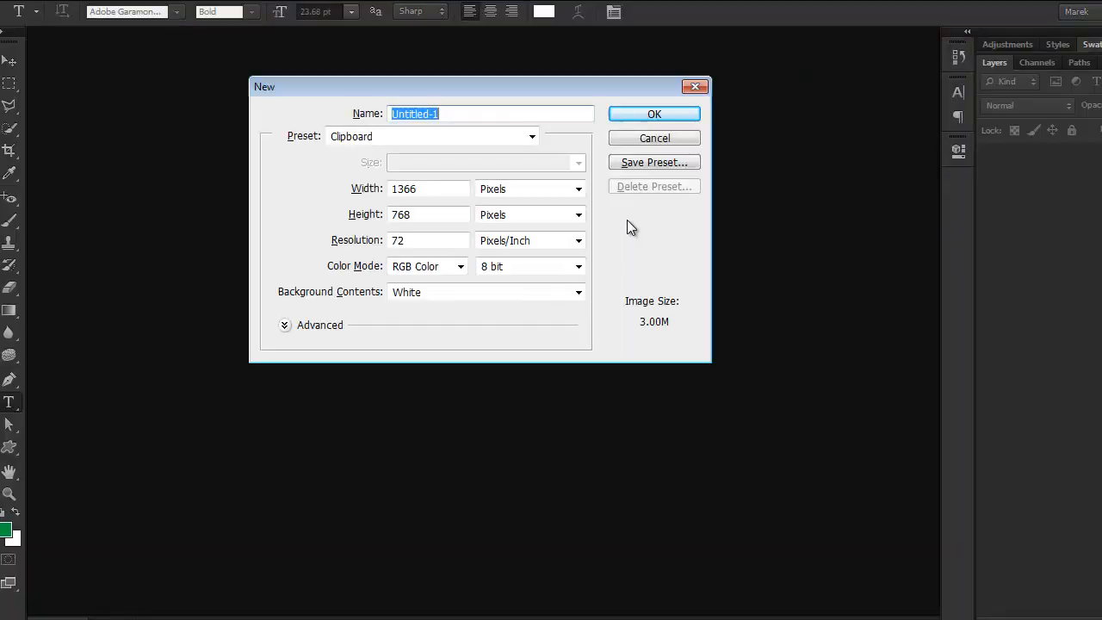
{"action": "left_click", "coordinate": [653, 114]}
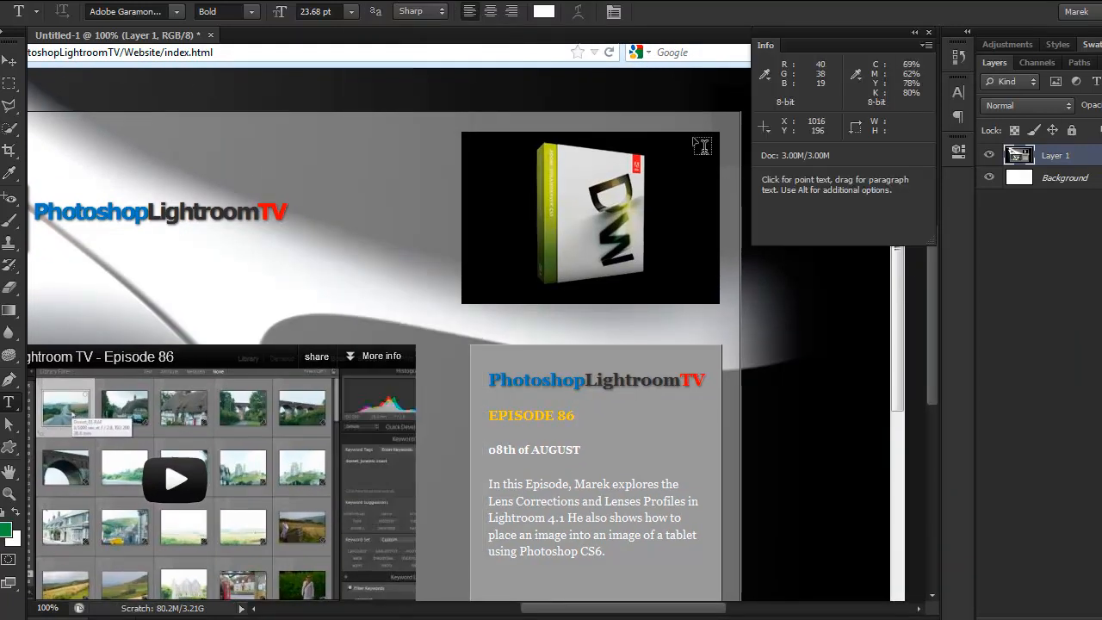
{"action": "mouse_move", "coordinate": [25, 209]}
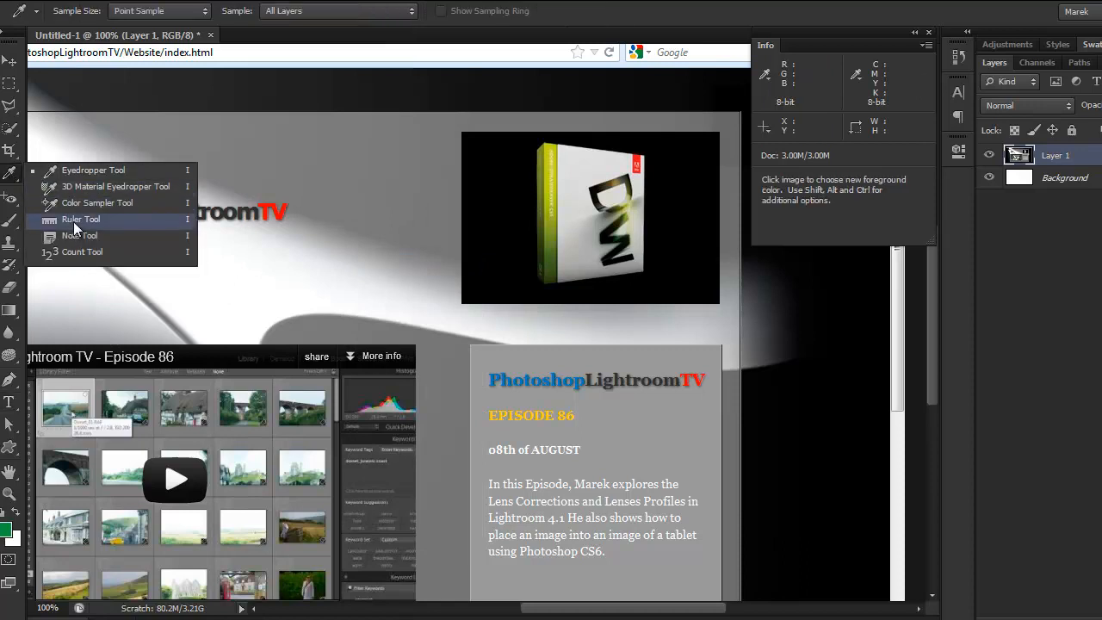
Measure the product banner in the screenshot with the Ruler Tool.
{"action": "left_click", "coordinate": [81, 218]}
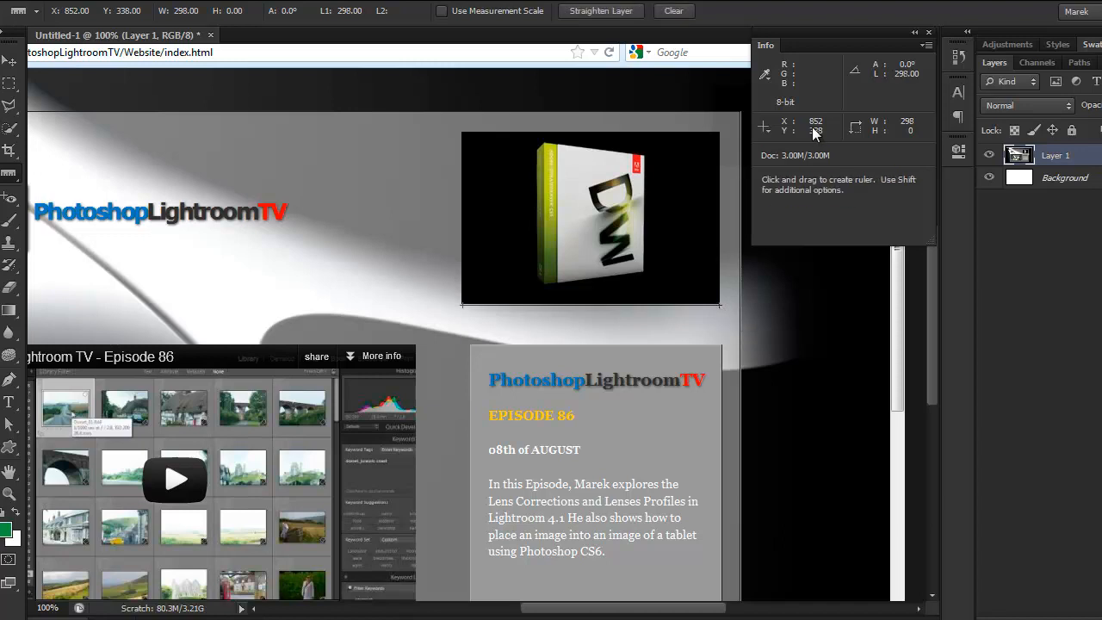
{"action": "mouse_move", "coordinate": [910, 126]}
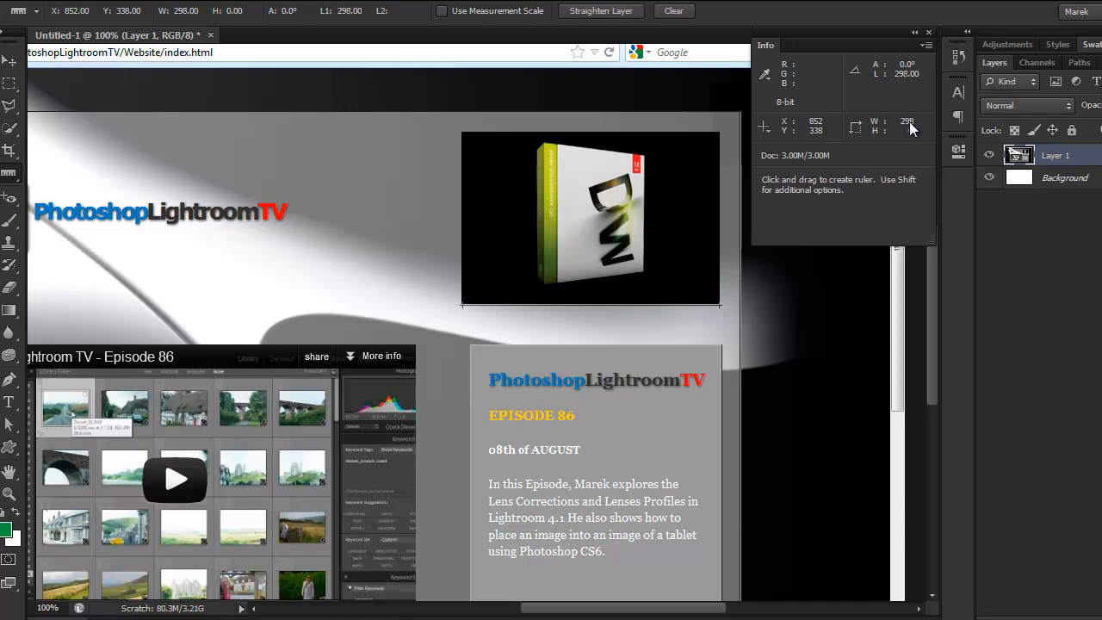
{"action": "mouse_move", "coordinate": [904, 129]}
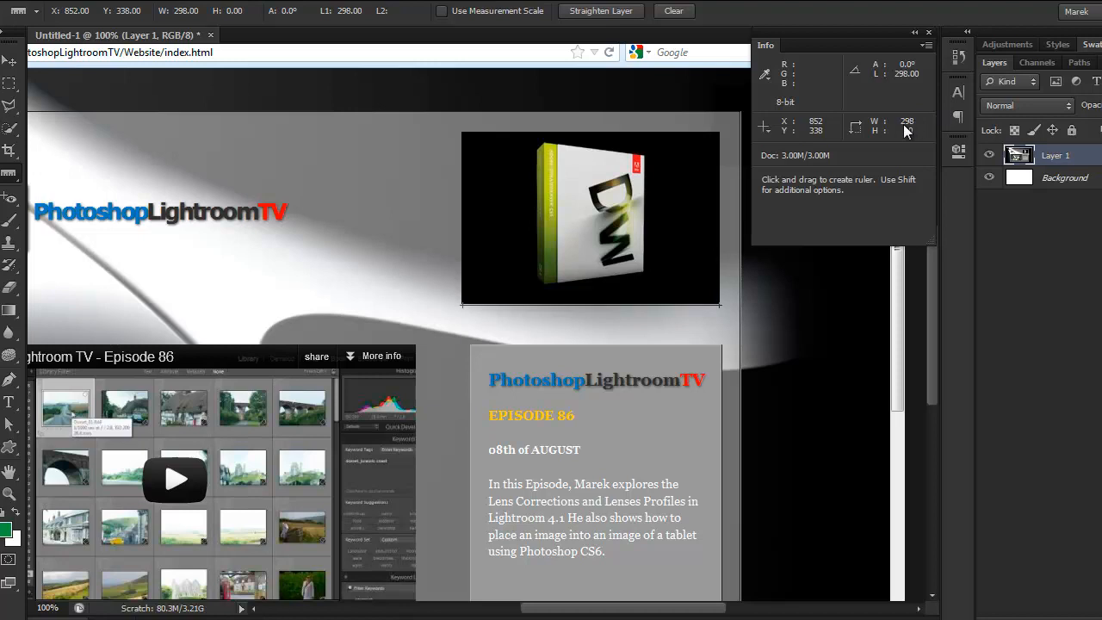
{"action": "mouse_move", "coordinate": [527, 336]}
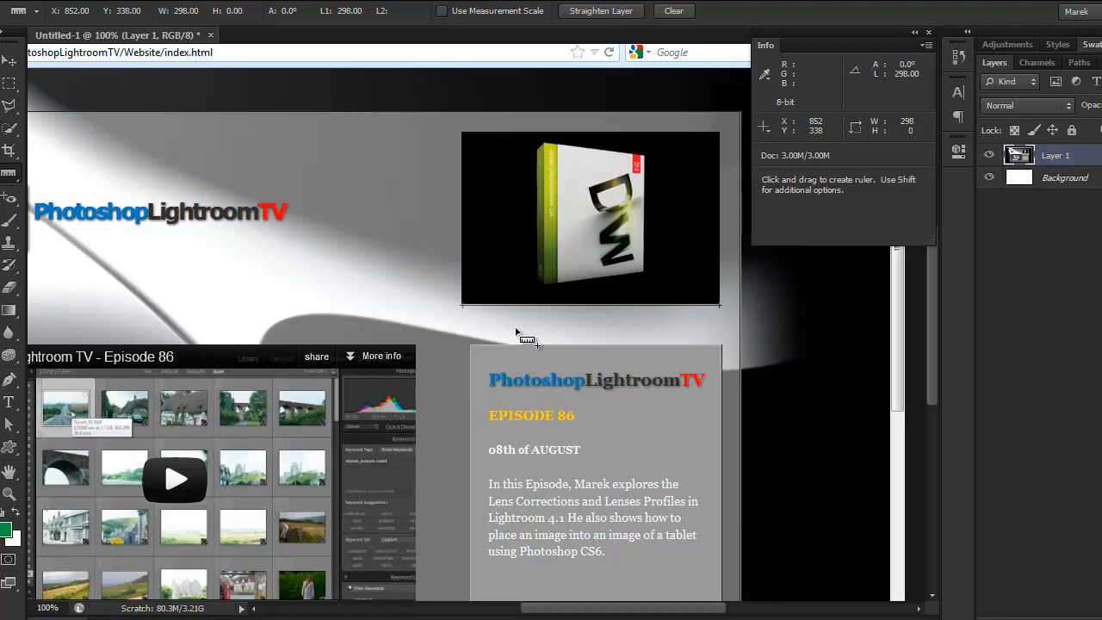
{"action": "mouse_move", "coordinate": [482, 364]}
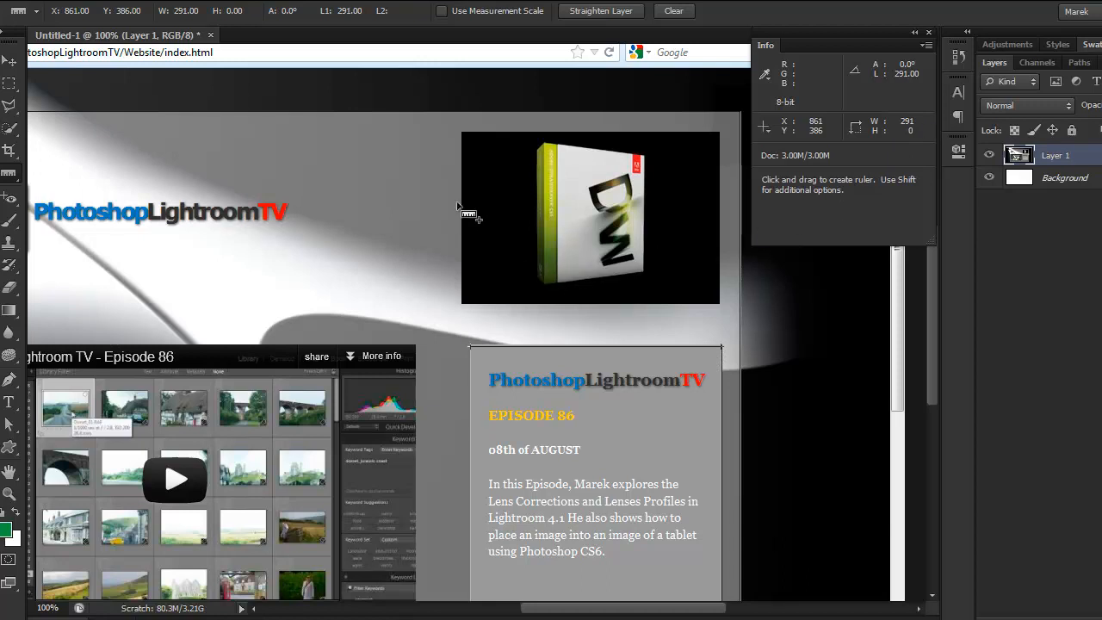
{"action": "mouse_move", "coordinate": [696, 144]}
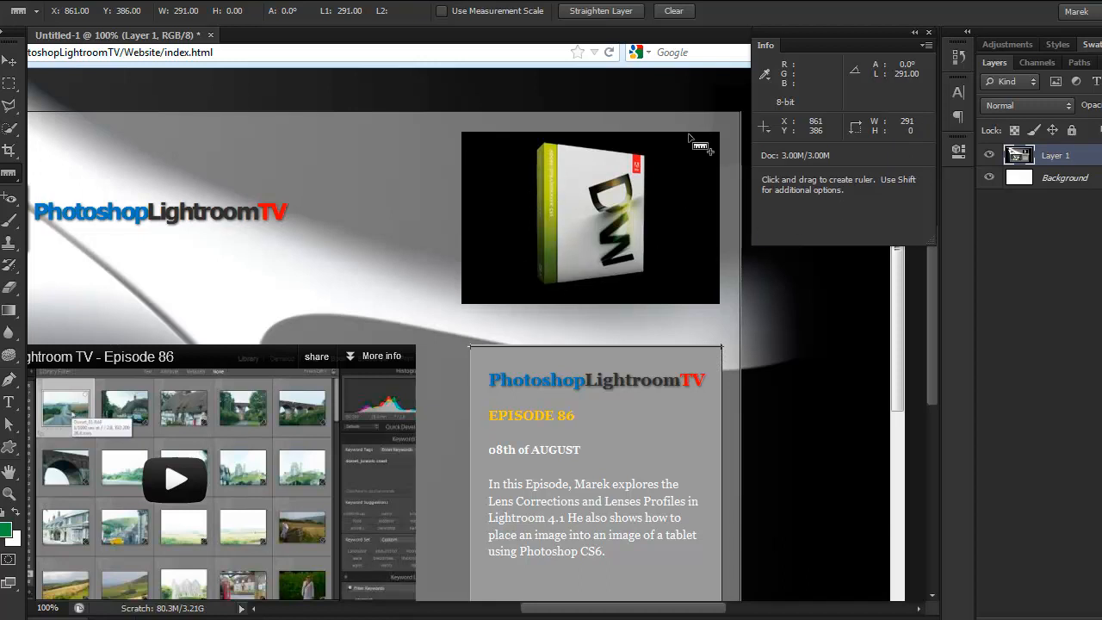
{"action": "left_click_drag", "start_coordinate": [688, 138], "coordinate": [693, 308]}
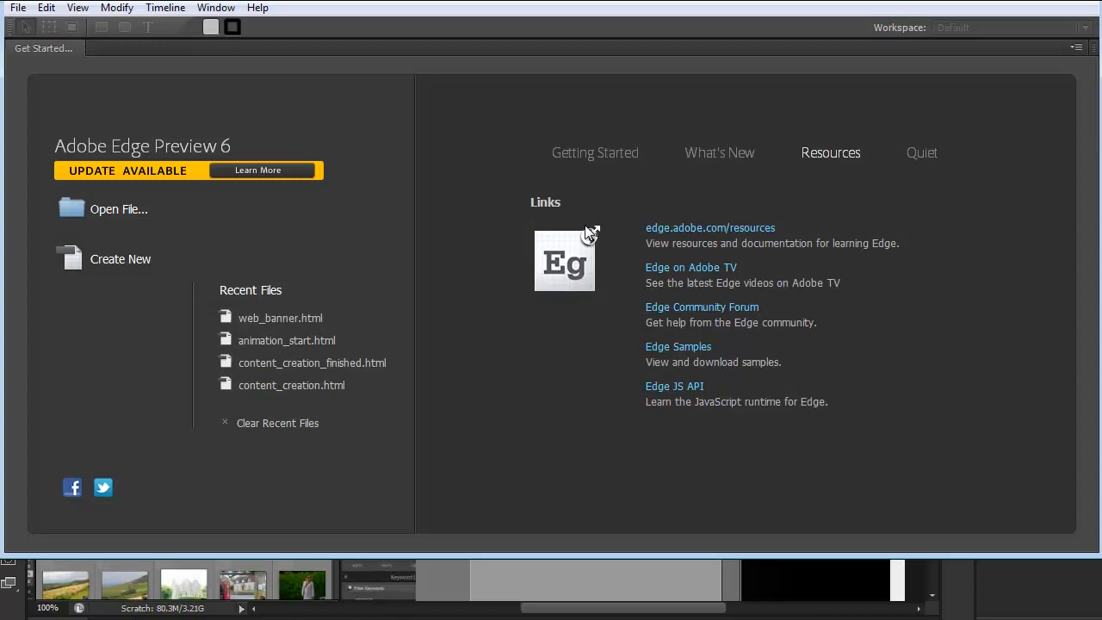
{"action": "mouse_move", "coordinate": [121, 264]}
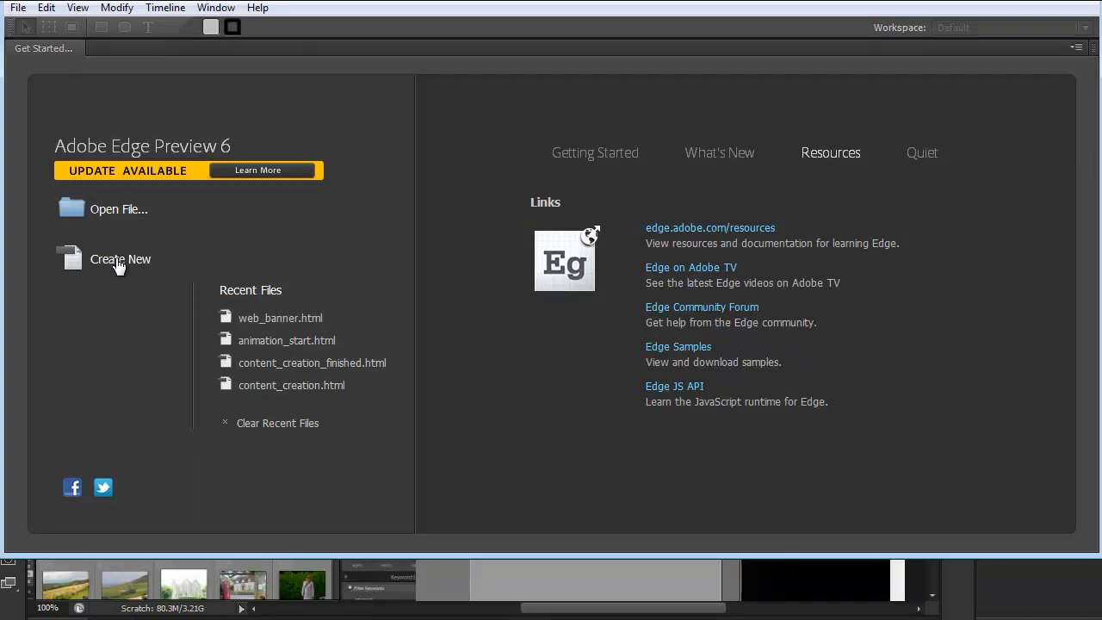
Create a new untitled Edge composition from the Get Started screen.
{"action": "left_click", "coordinate": [120, 258]}
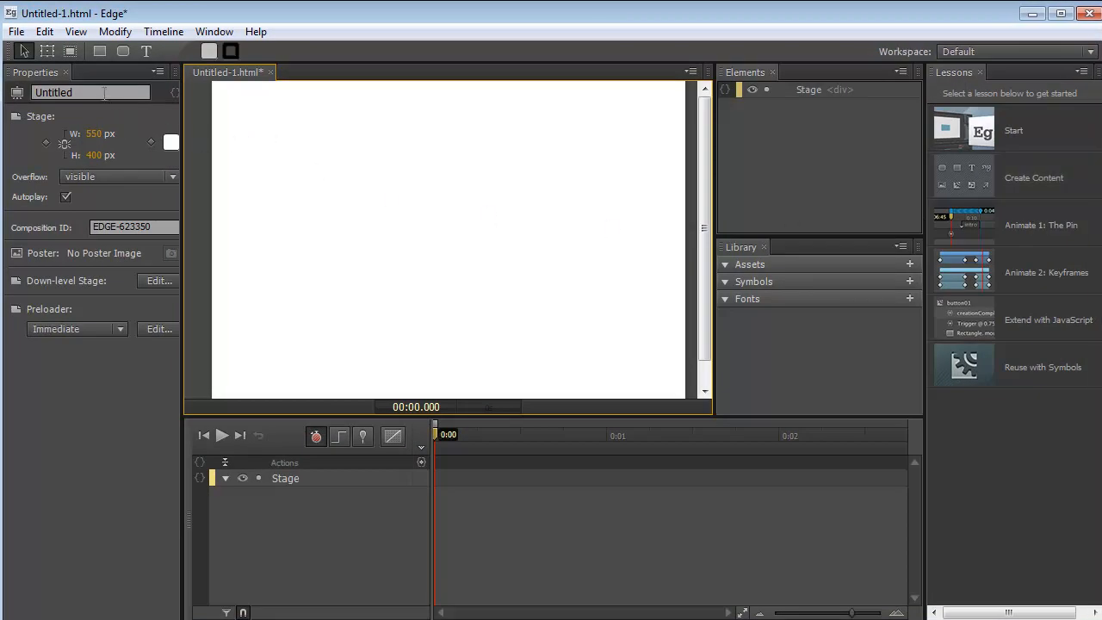
Name the stage 'advert', size it 290×190 px, and make its background black.
{"action": "triple_click", "coordinate": [90, 92]}
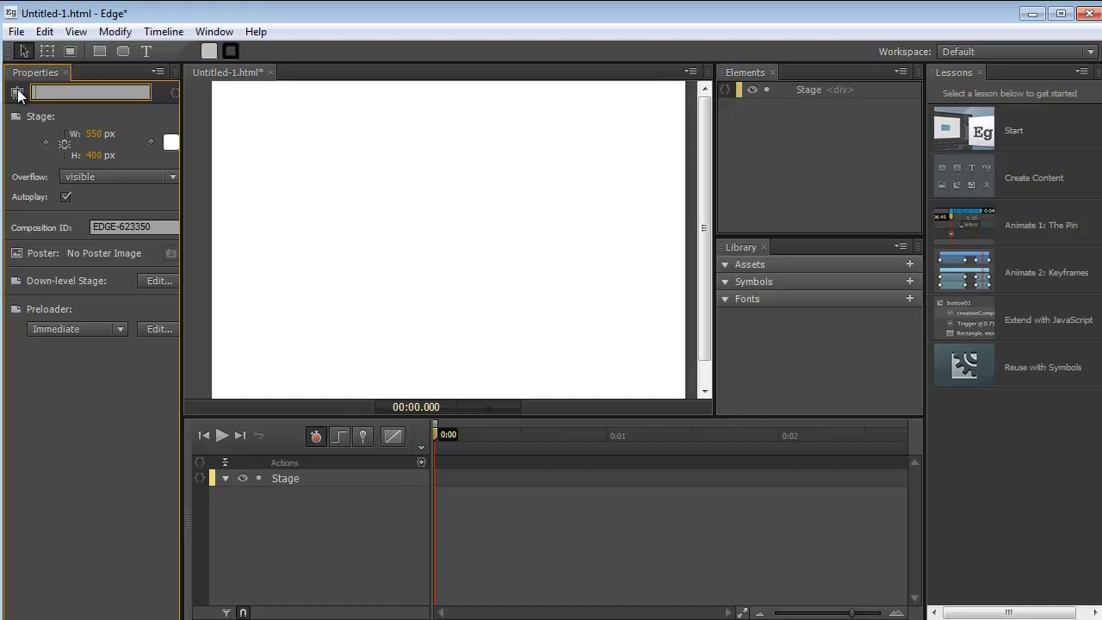
{"action": "type", "text": "advert"}
{"action": "left_click", "coordinate": [101, 155]}
{"action": "type", "text": "190"}
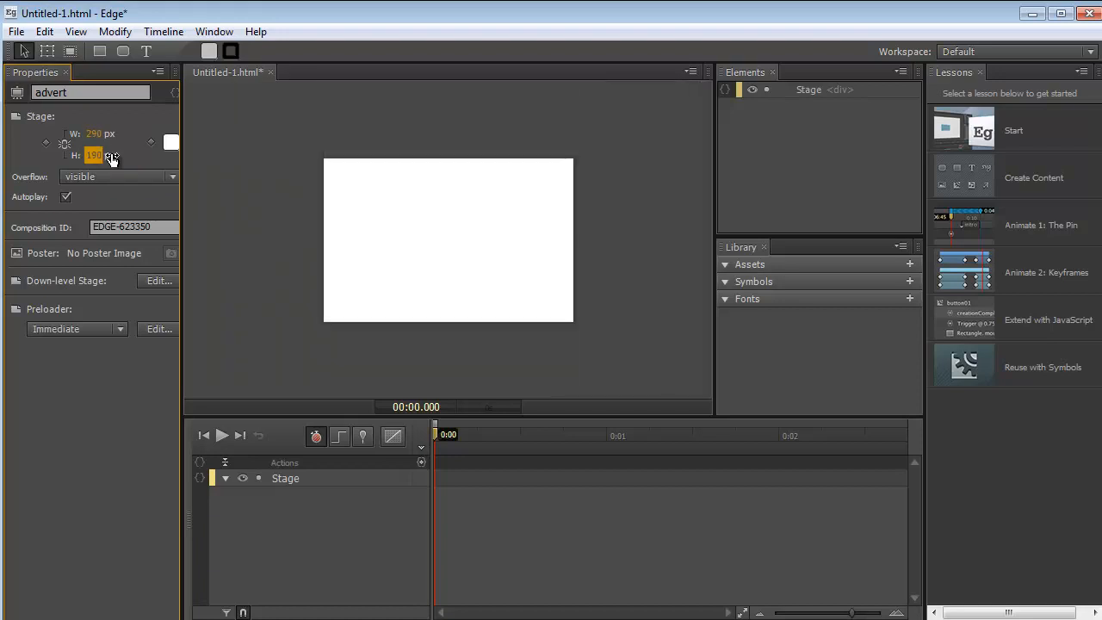
{"action": "mouse_move", "coordinate": [170, 143]}
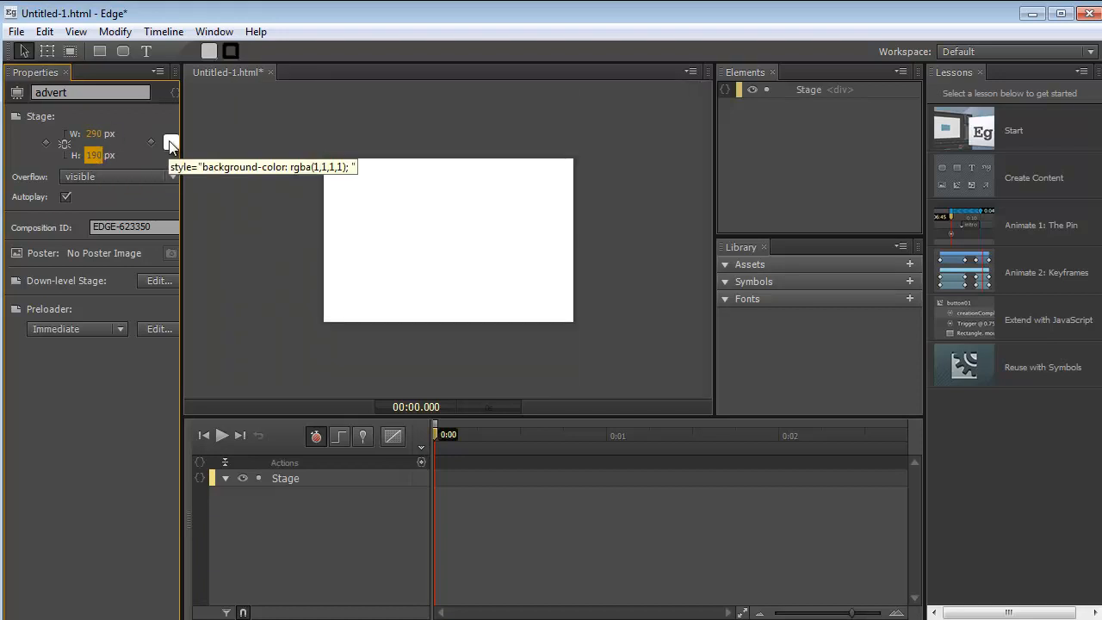
{"action": "left_click", "coordinate": [171, 142]}
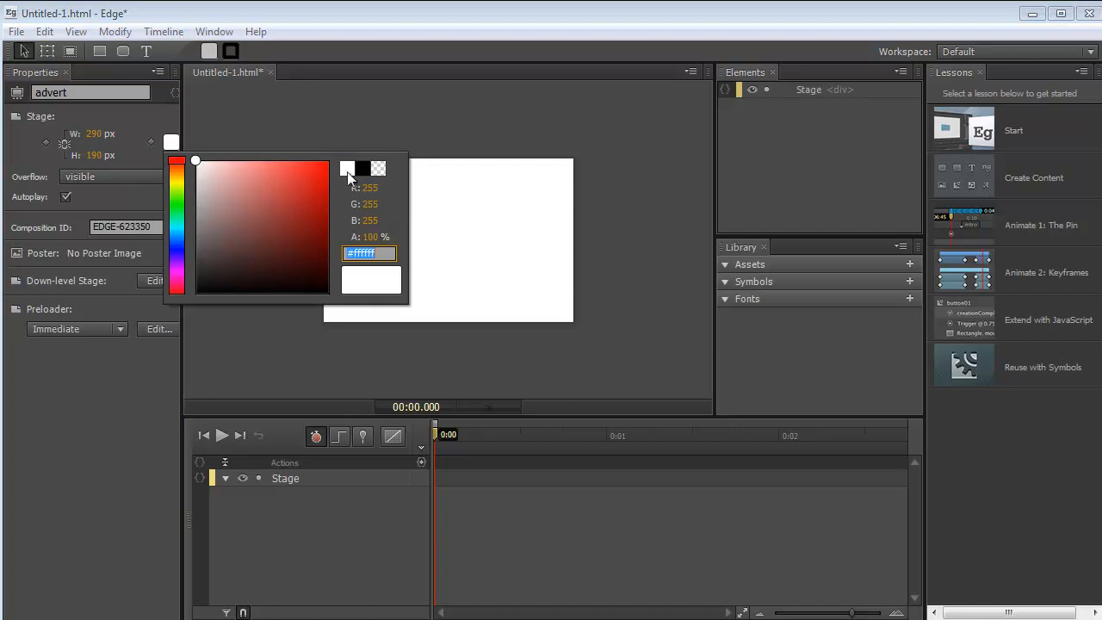
{"action": "left_click", "coordinate": [362, 167]}
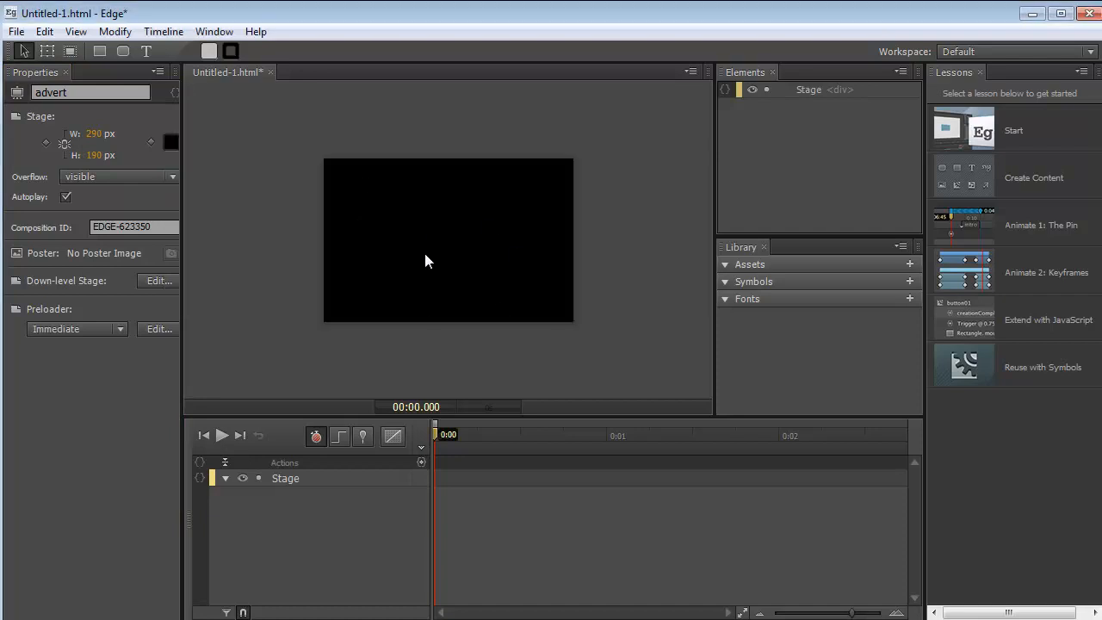
{"action": "mouse_move", "coordinate": [446, 258]}
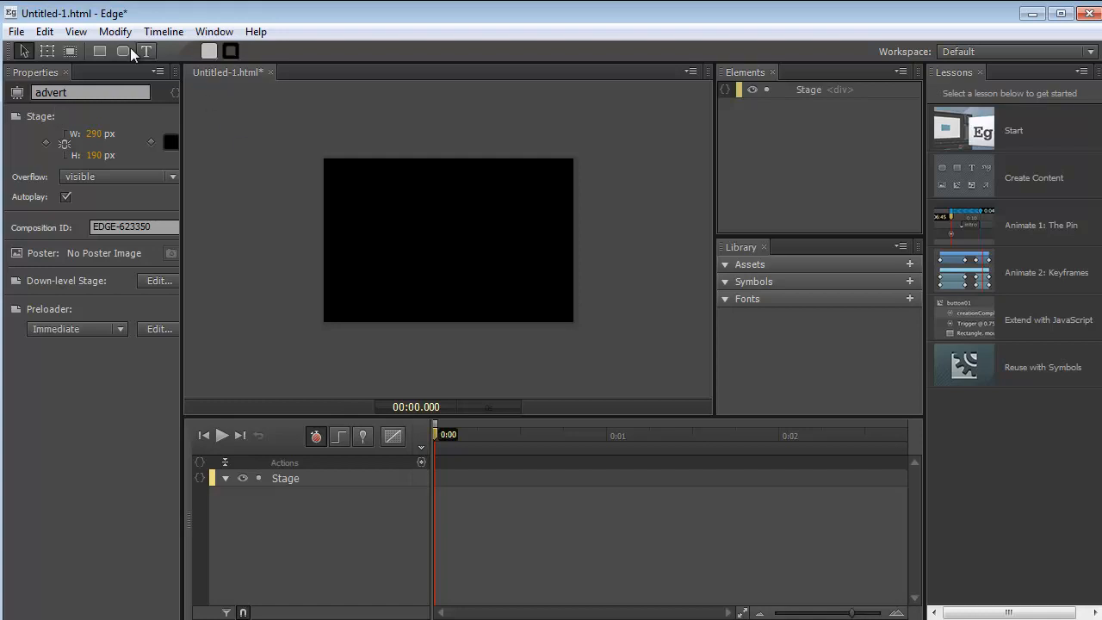
Import all six images from the Advert folder into the library.
{"action": "left_click", "coordinate": [15, 32]}
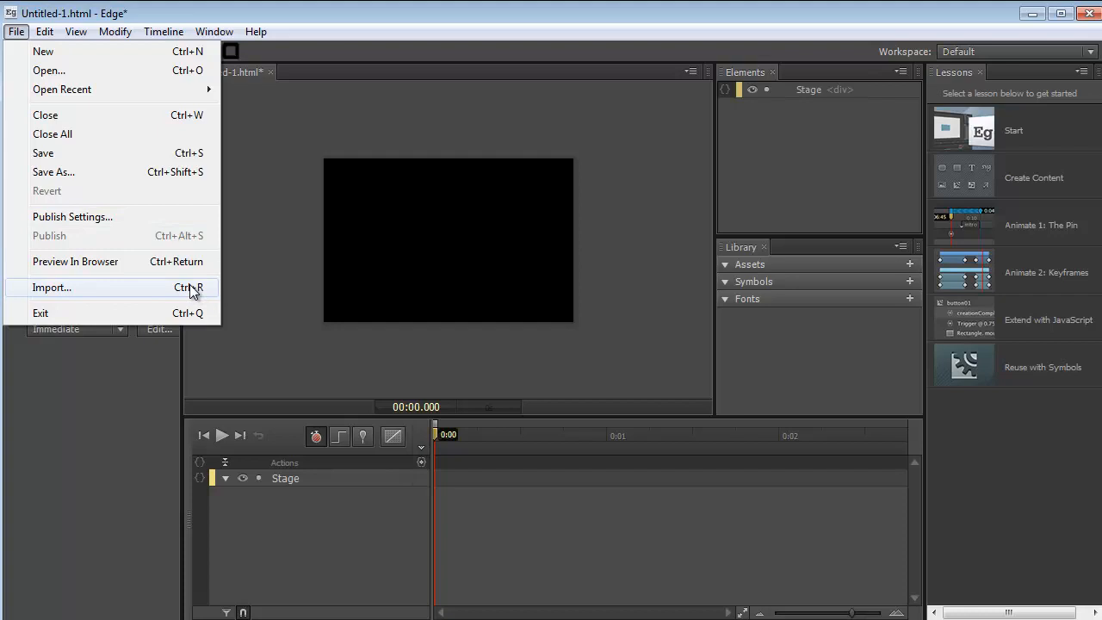
{"action": "mouse_move", "coordinate": [196, 299]}
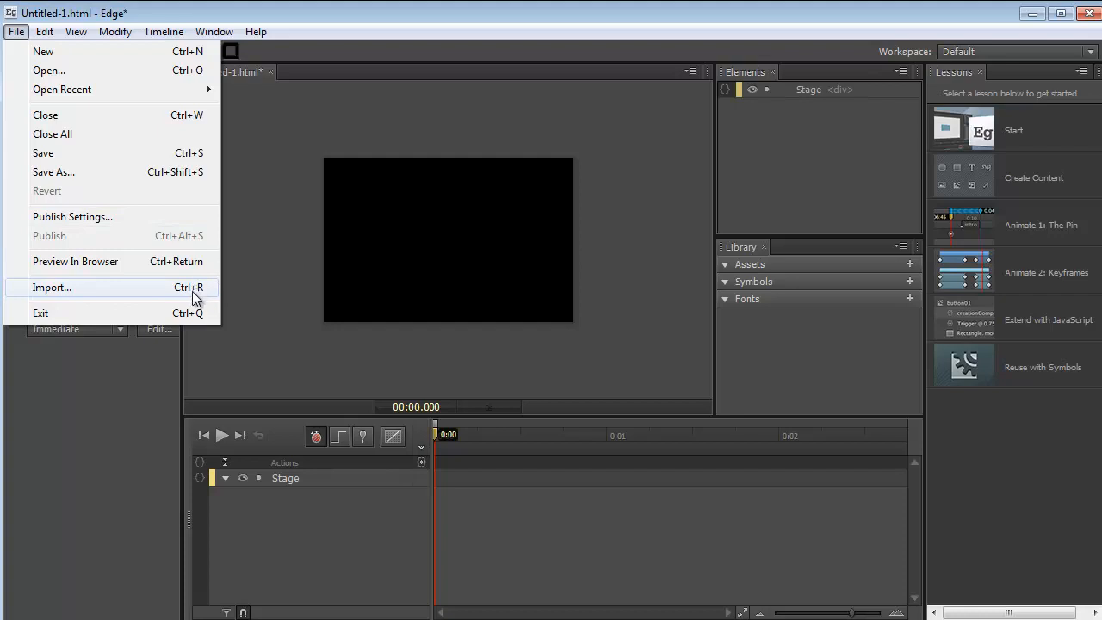
{"action": "mouse_move", "coordinate": [151, 292]}
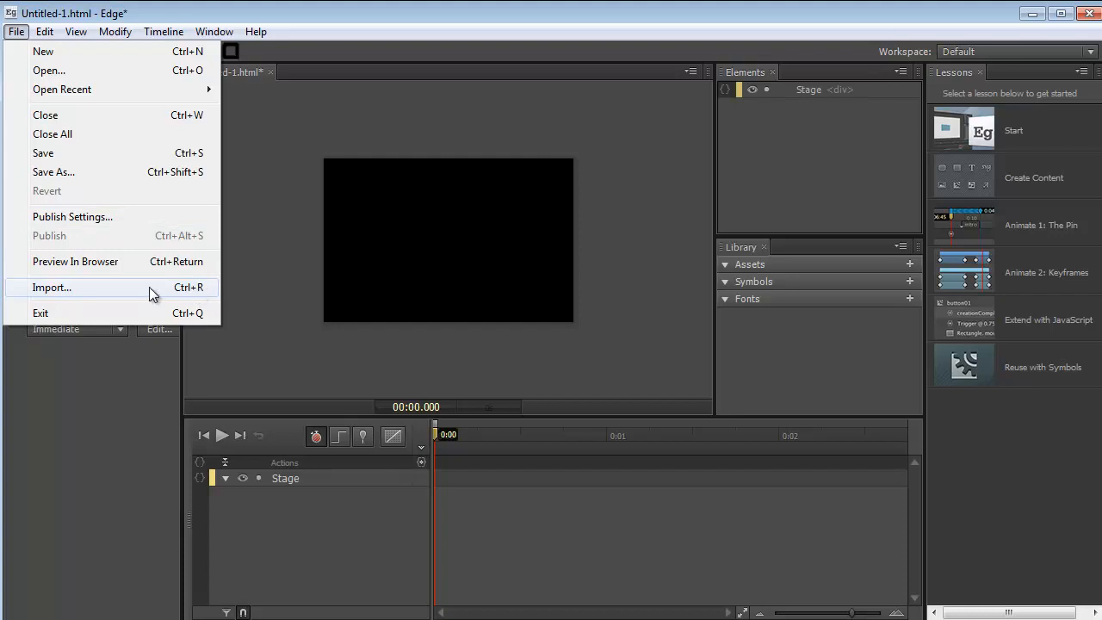
{"action": "left_click", "coordinate": [52, 287]}
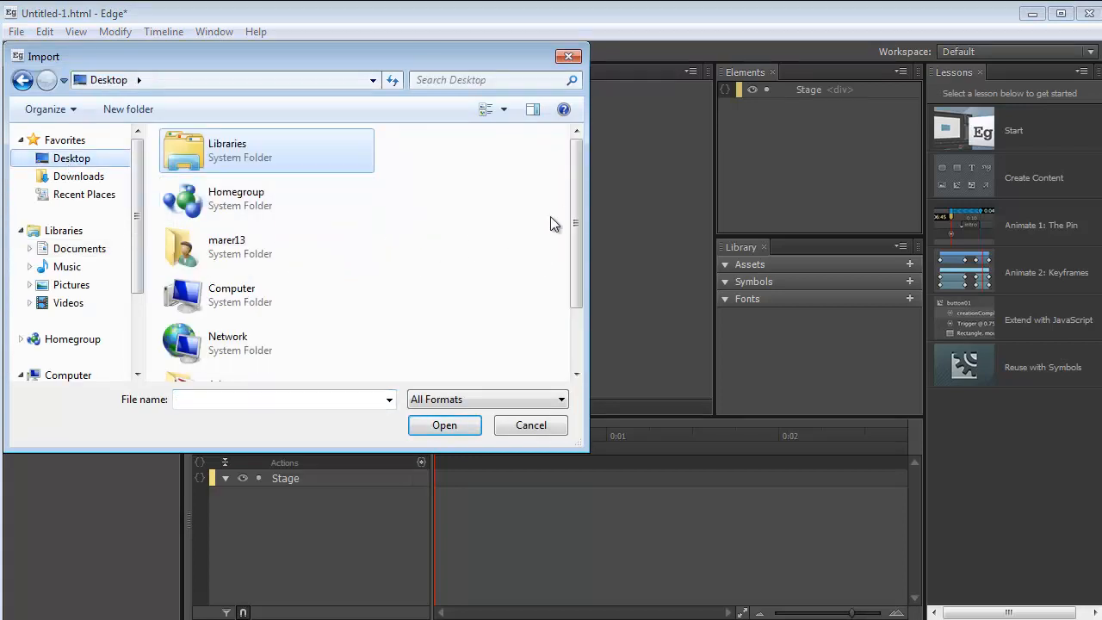
{"action": "scroll", "scroll_direction": "down", "scroll_amount": 3}
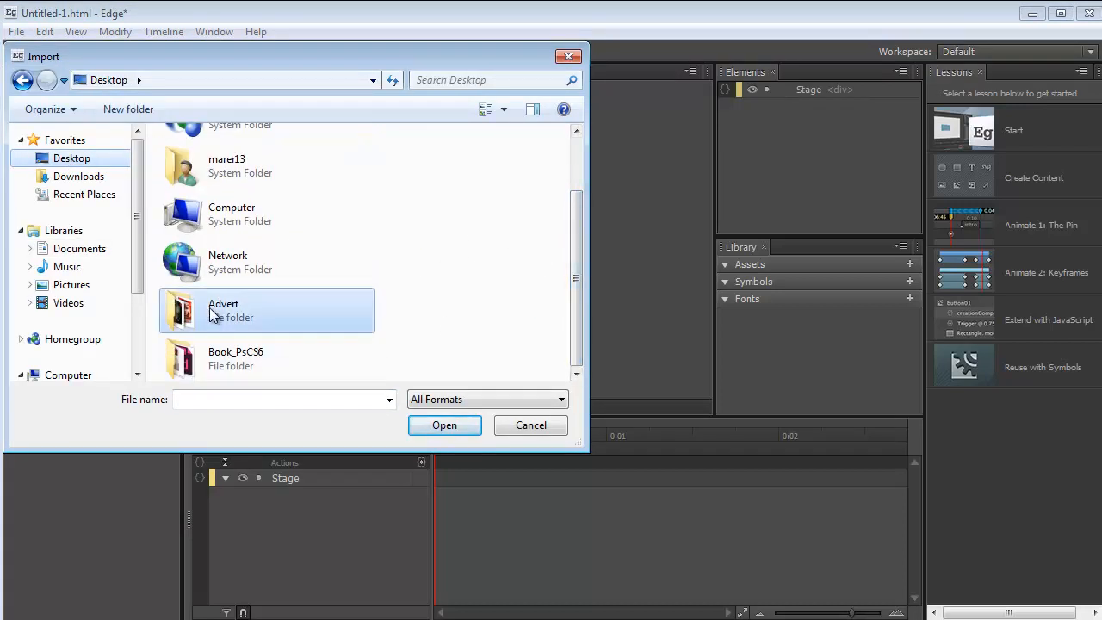
{"action": "double_click", "coordinate": [223, 310]}
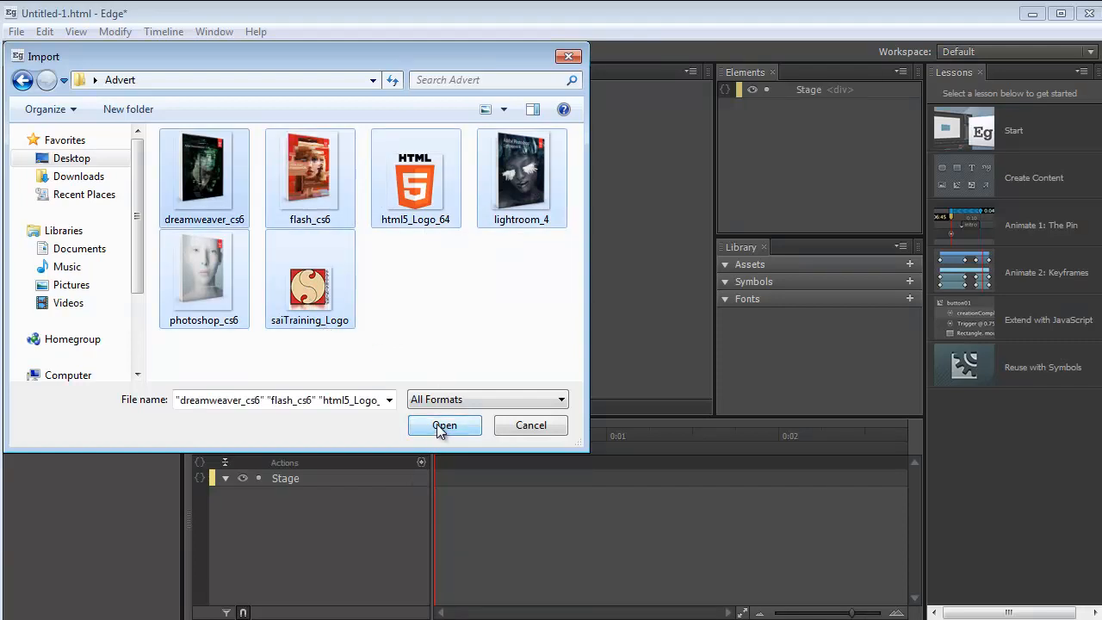
{"action": "left_click", "coordinate": [444, 426]}
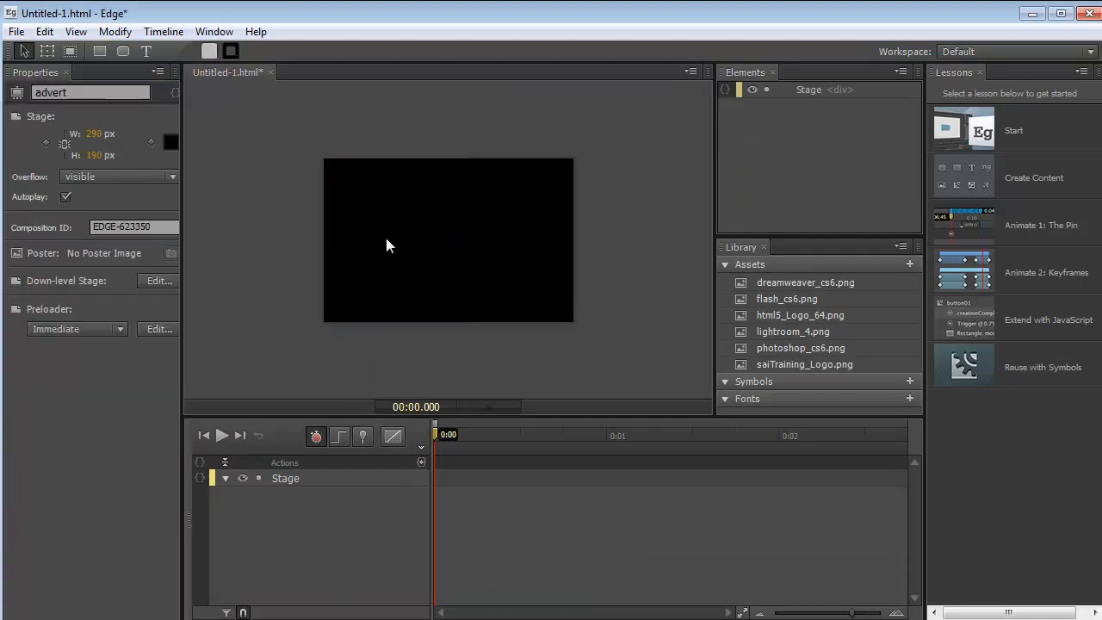
{"action": "mouse_move", "coordinate": [478, 236]}
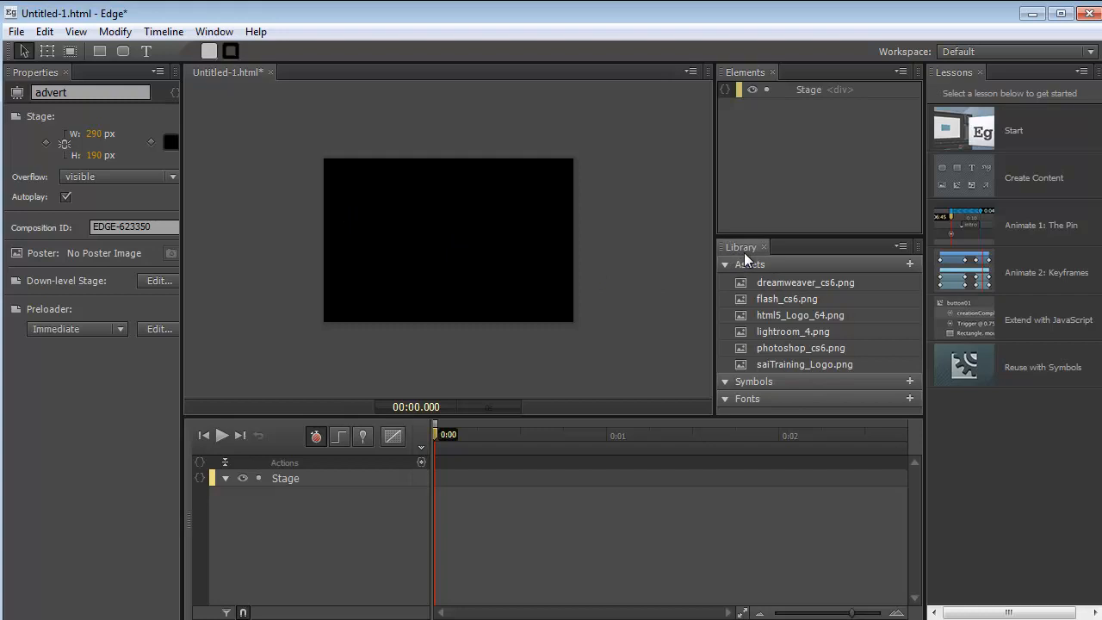
{"action": "mouse_move", "coordinate": [801, 285]}
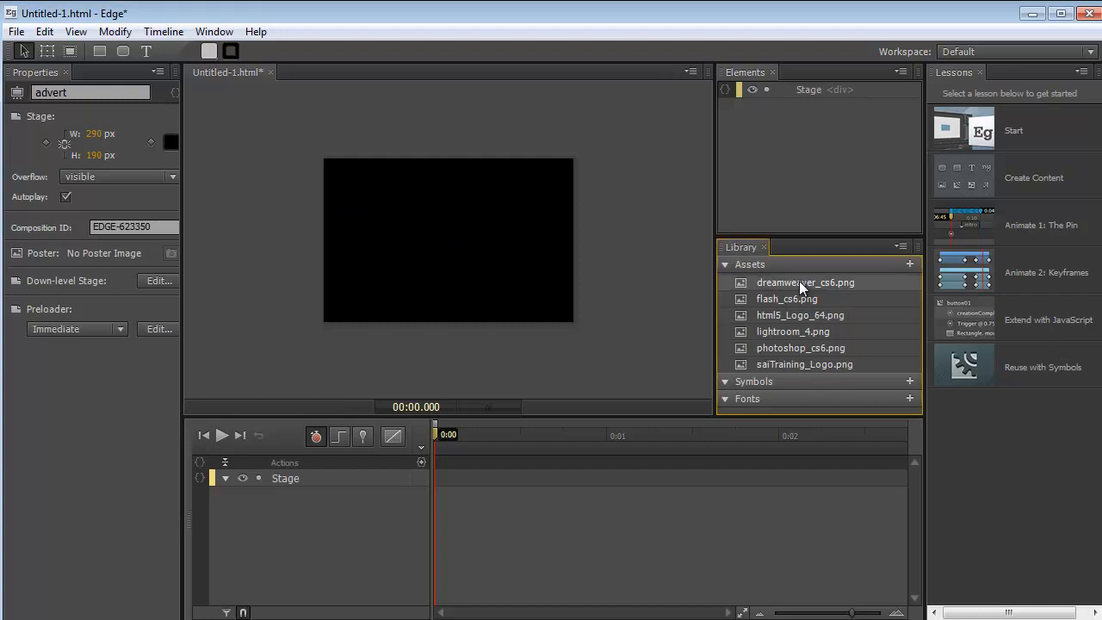
{"action": "mouse_move", "coordinate": [791, 335]}
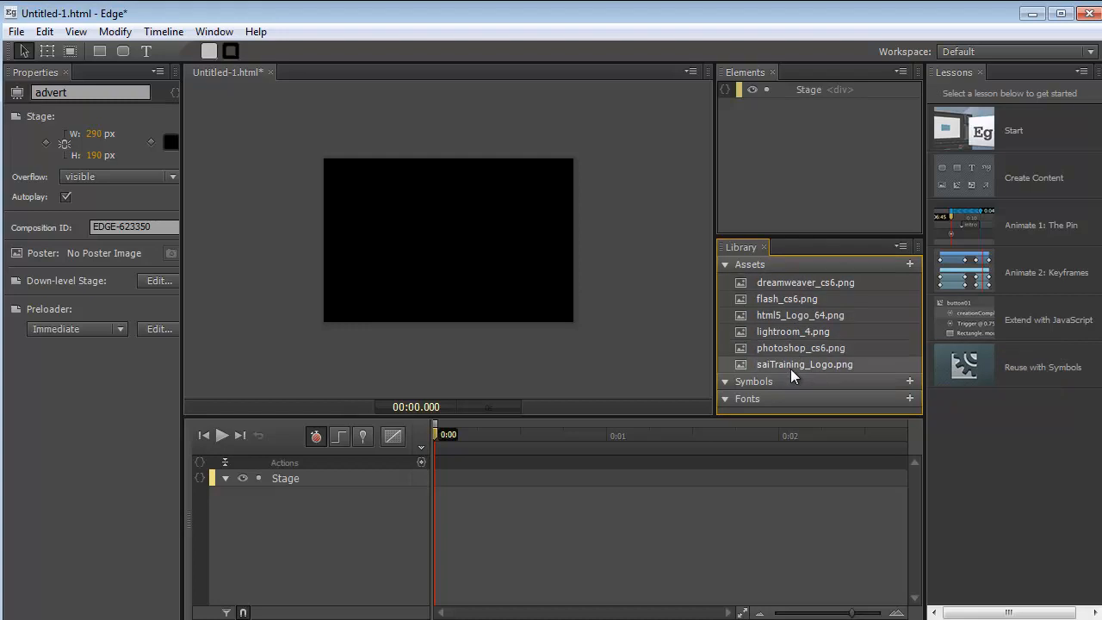
{"action": "mouse_move", "coordinate": [799, 315]}
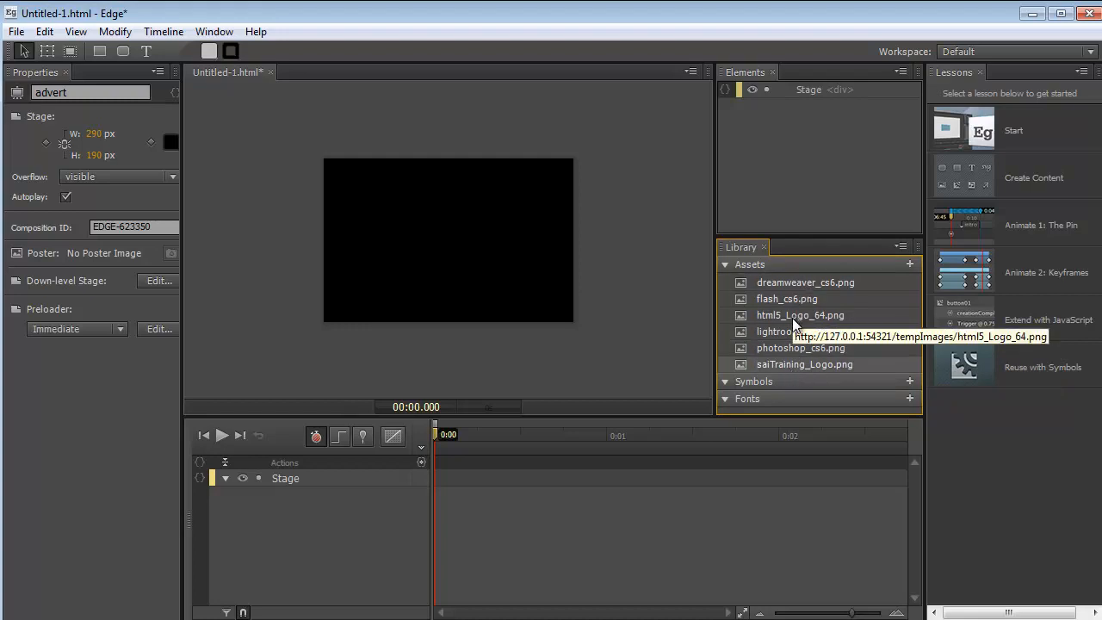
{"action": "mouse_move", "coordinate": [555, 138]}
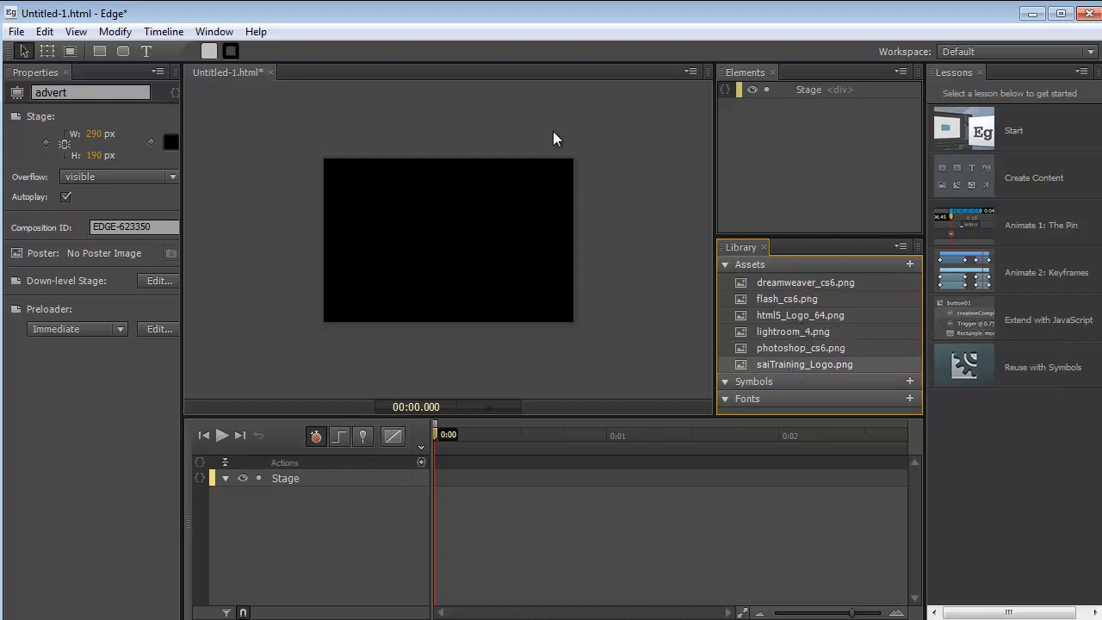
{"action": "mouse_move", "coordinate": [495, 148]}
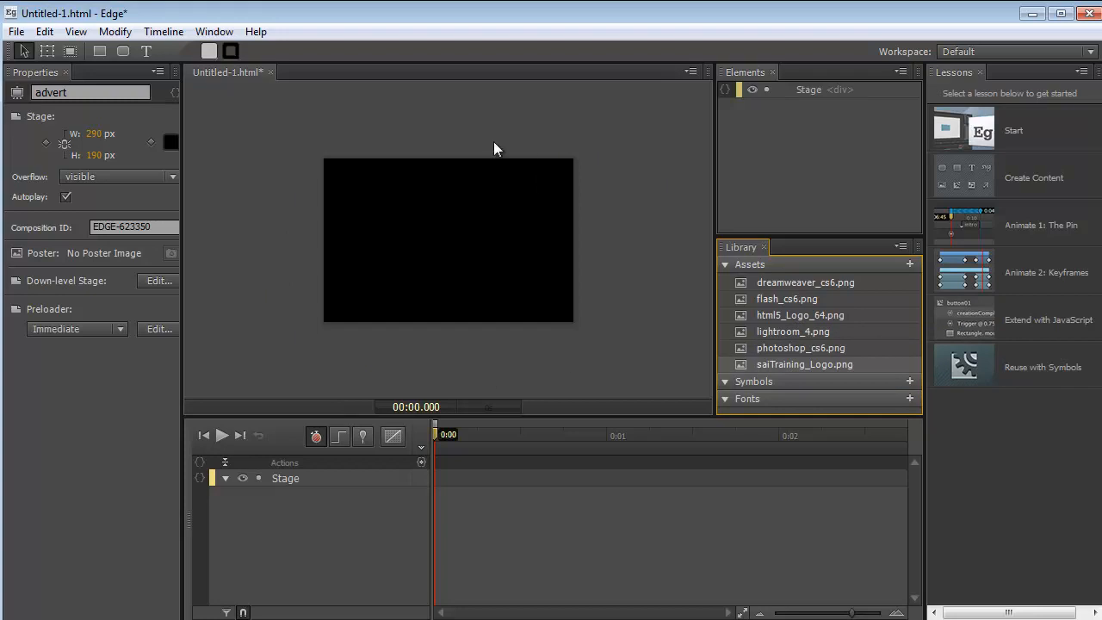
{"action": "mouse_move", "coordinate": [301, 172]}
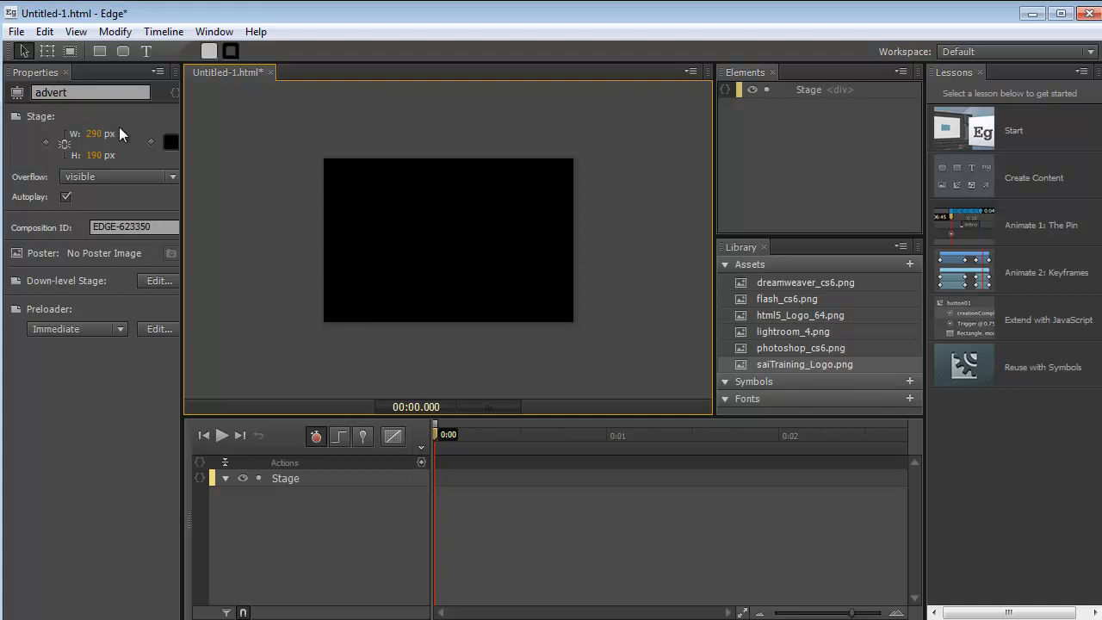
{"action": "mouse_move", "coordinate": [174, 159]}
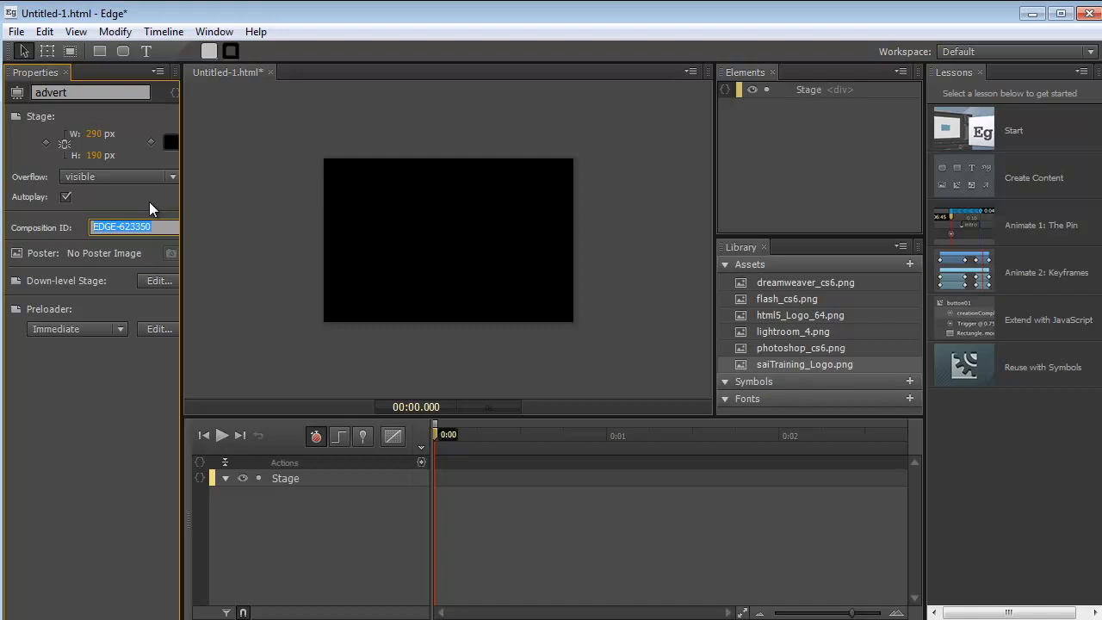
{"action": "mouse_move", "coordinate": [401, 267]}
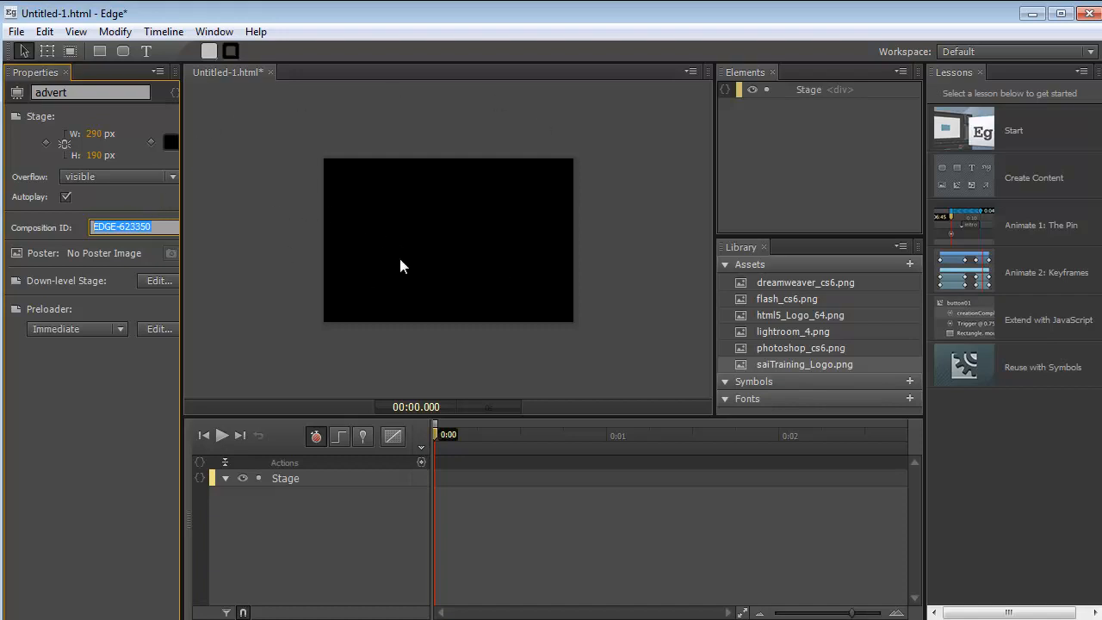
{"action": "mouse_move", "coordinate": [722, 105]}
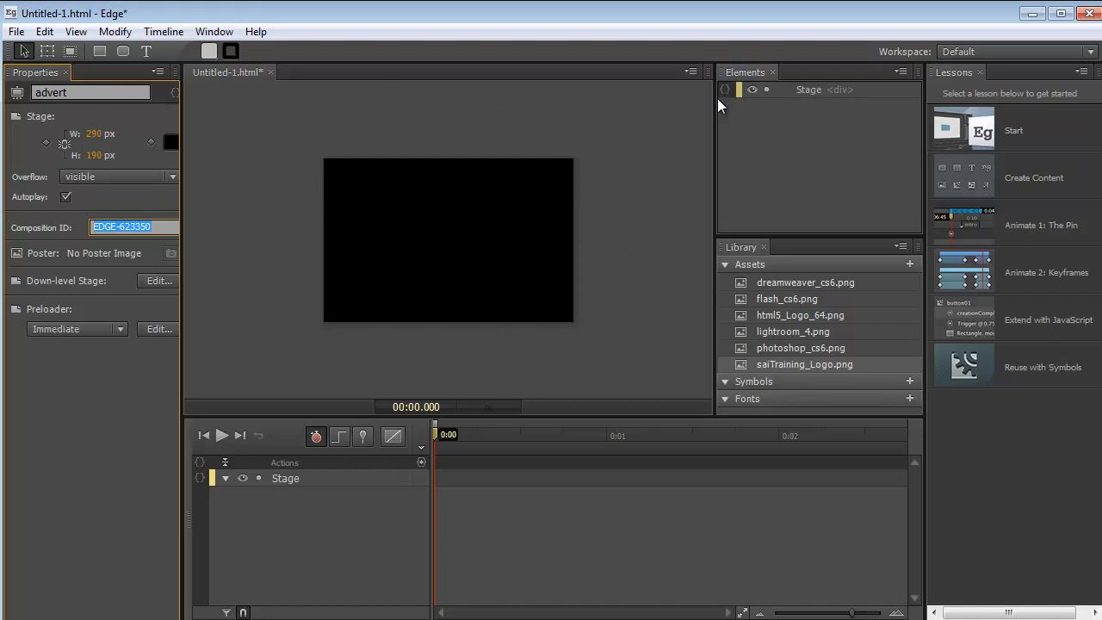
{"action": "mouse_move", "coordinate": [800, 99]}
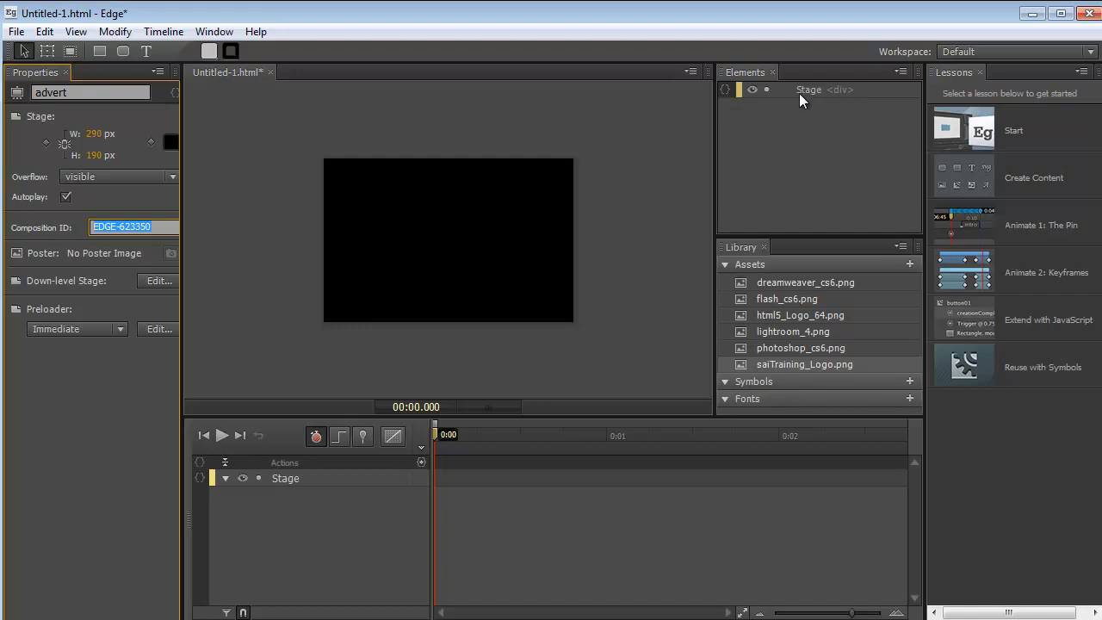
{"action": "mouse_move", "coordinate": [801, 170]}
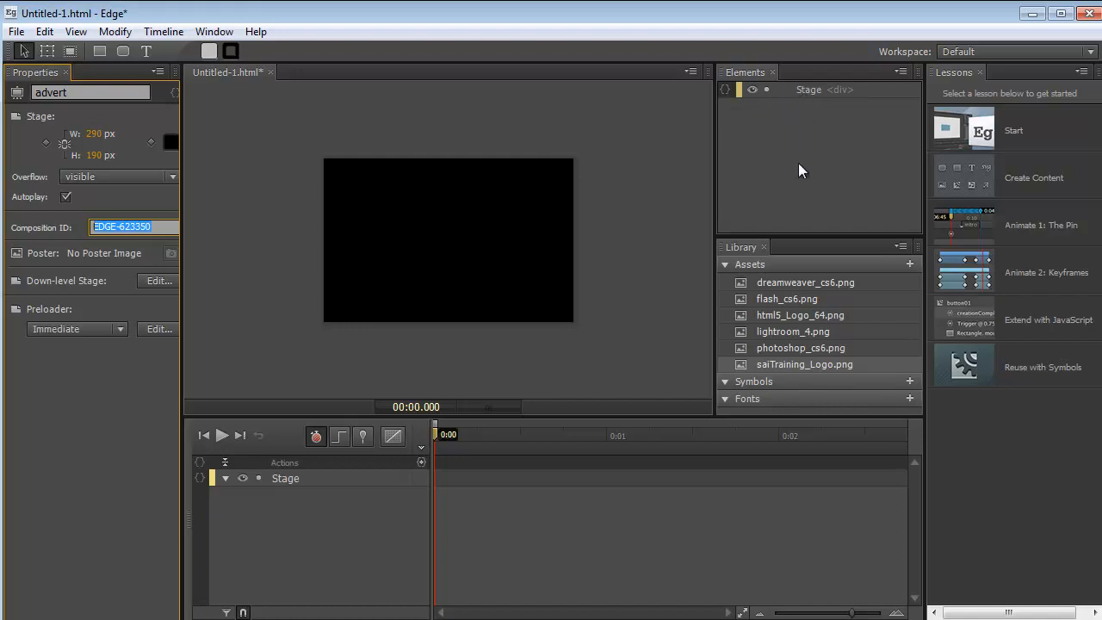
{"action": "mouse_move", "coordinate": [835, 97]}
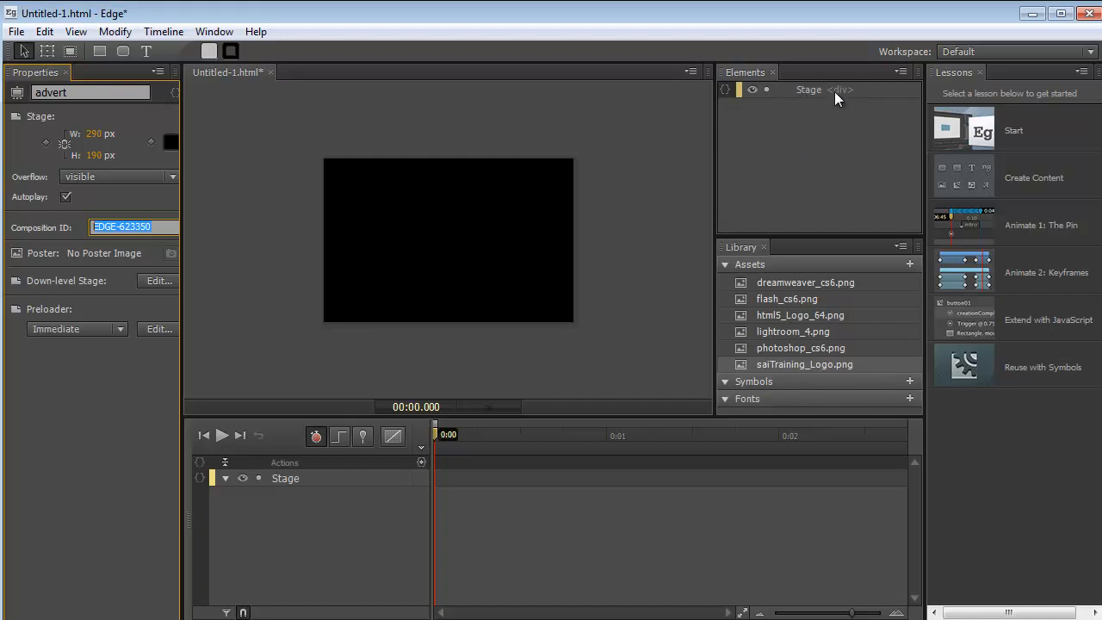
{"action": "mouse_move", "coordinate": [835, 93]}
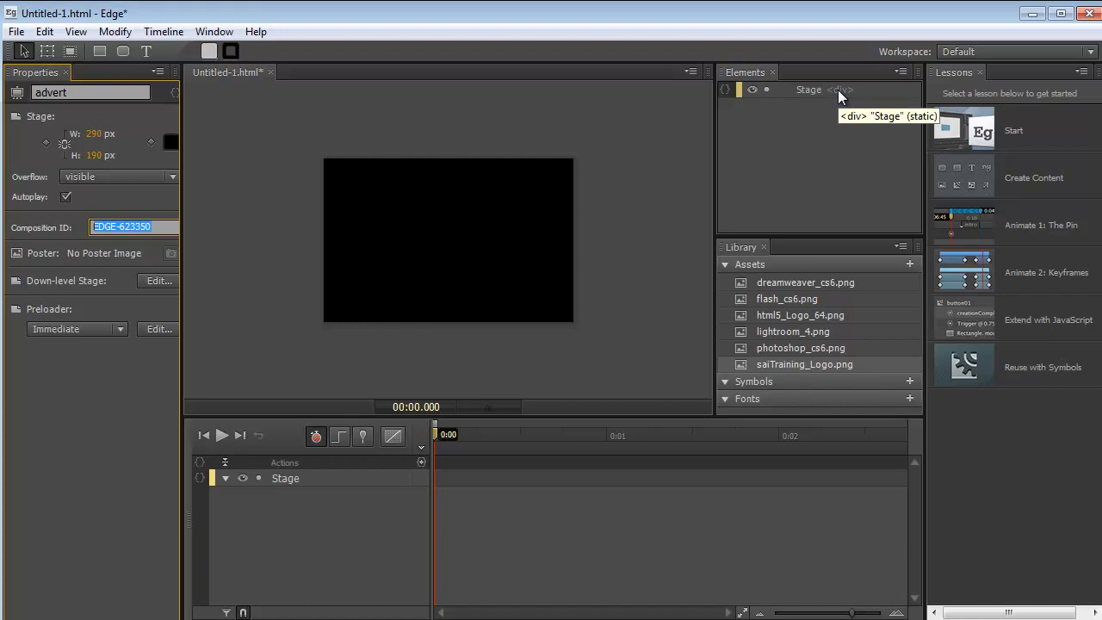
{"action": "mouse_move", "coordinate": [430, 515]}
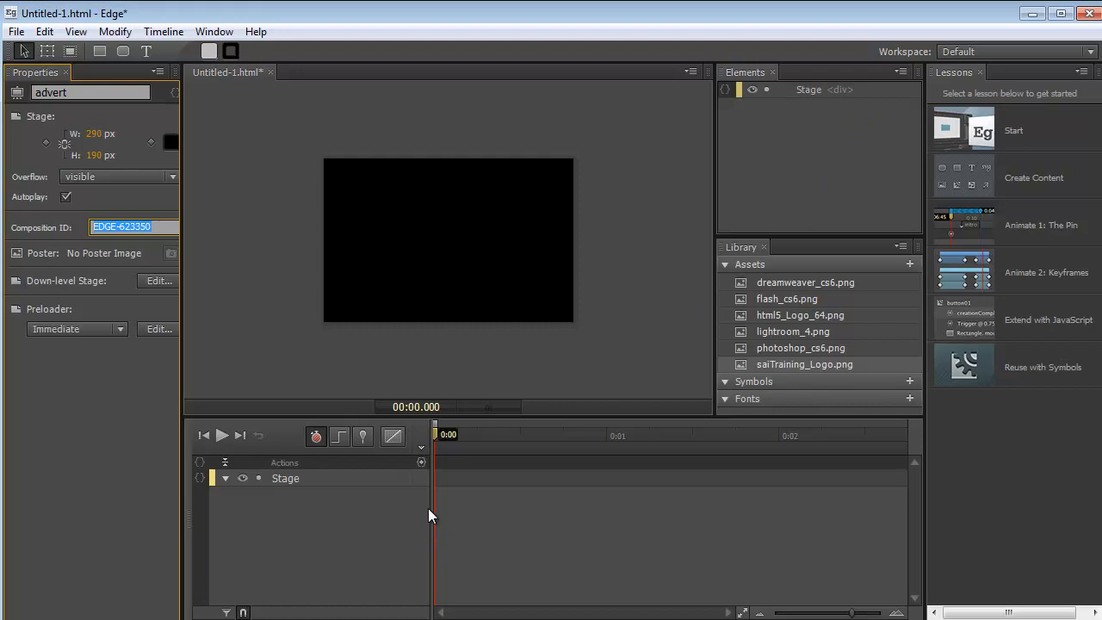
{"action": "mouse_move", "coordinate": [374, 579]}
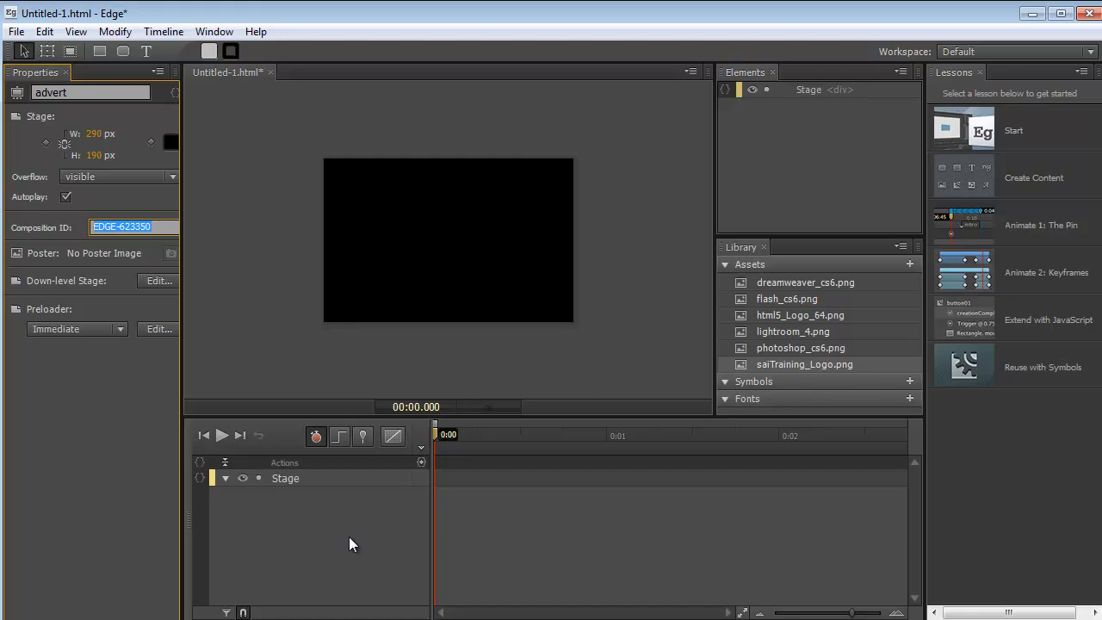
{"action": "mouse_move", "coordinate": [800, 354]}
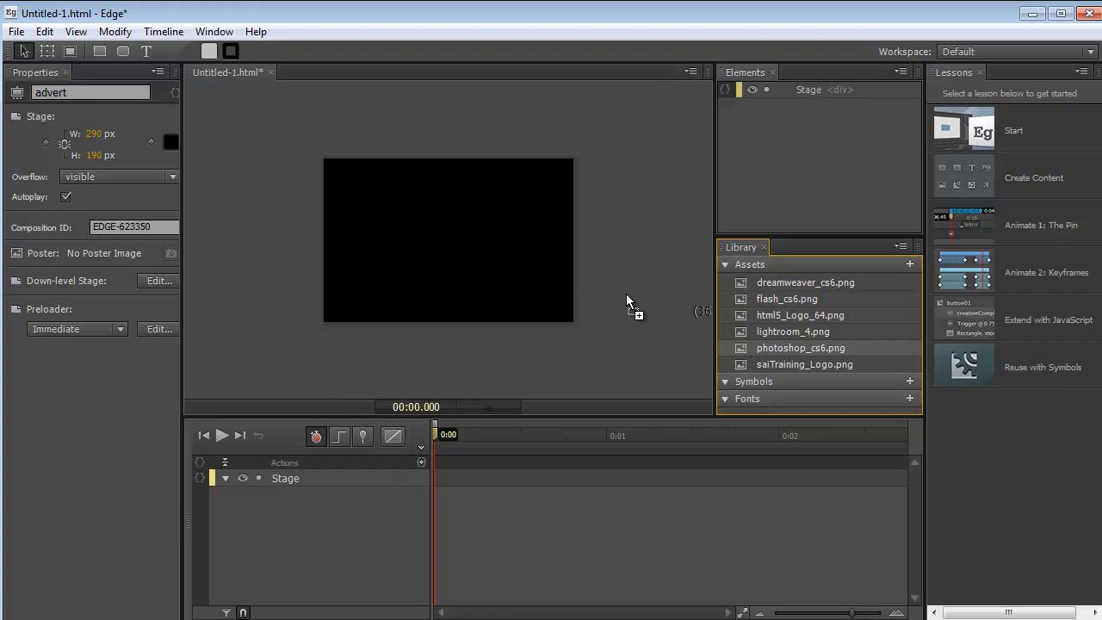
{"action": "mouse_move", "coordinate": [418, 204]}
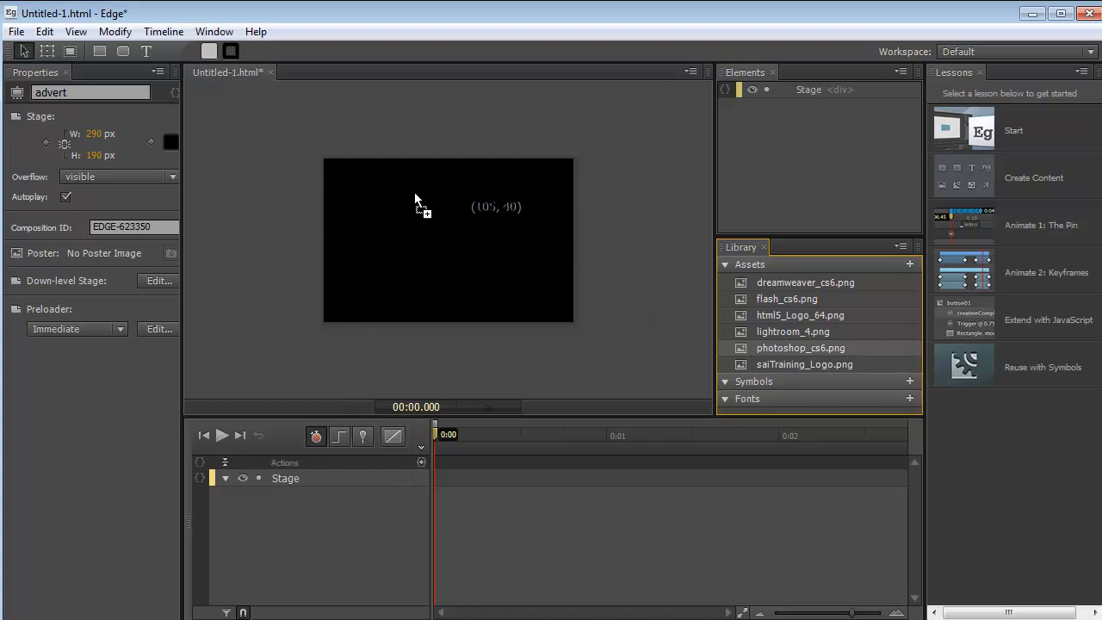
{"action": "mouse_move", "coordinate": [429, 196]}
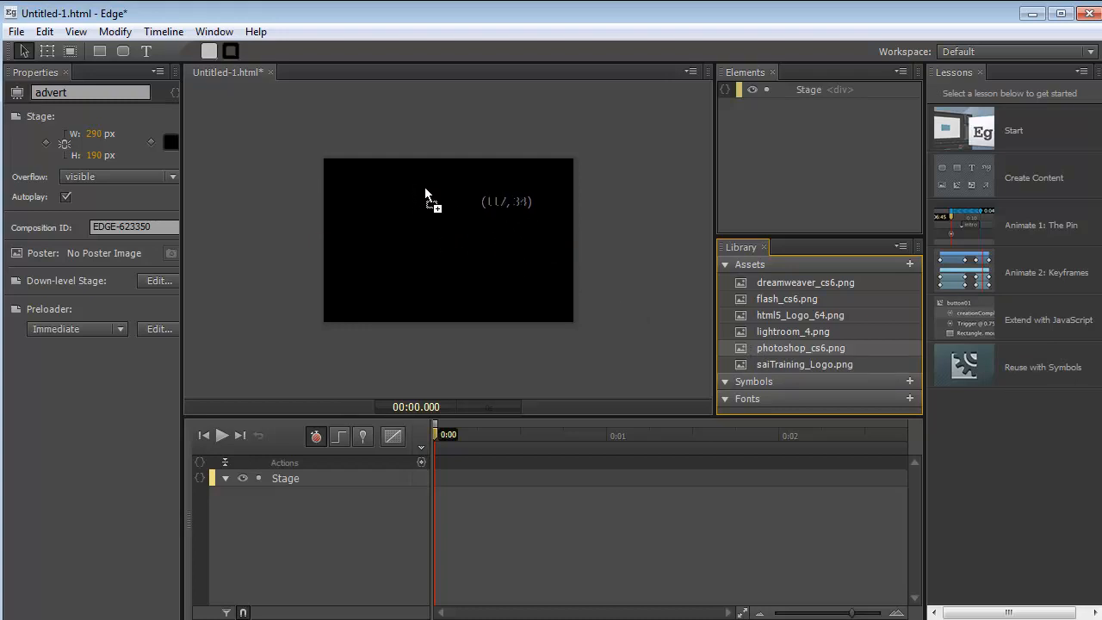
{"action": "mouse_move", "coordinate": [396, 183]}
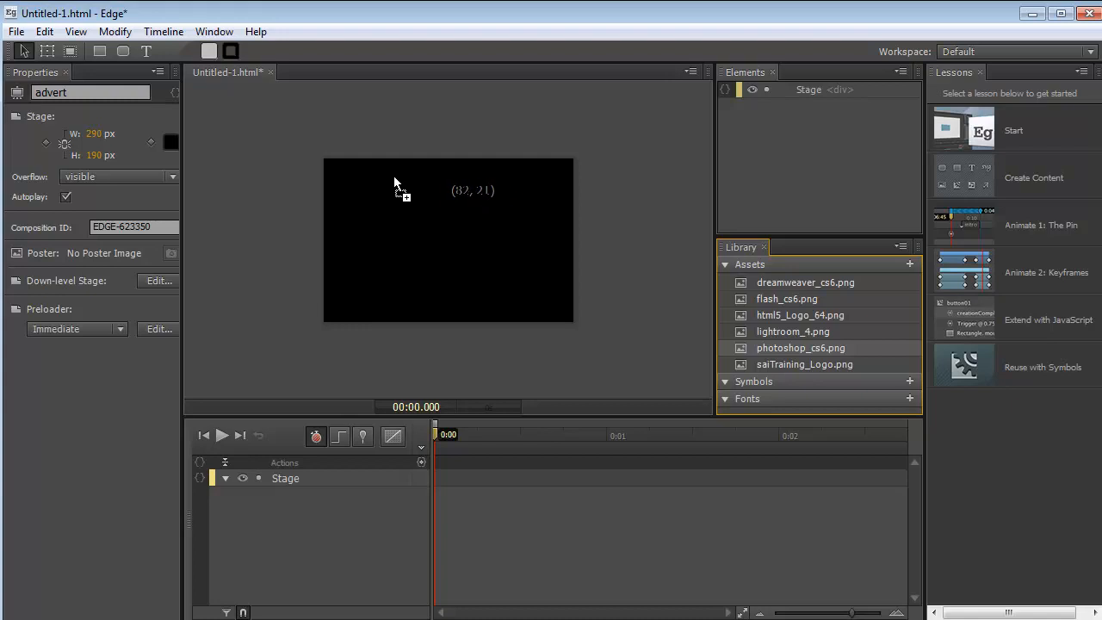
{"action": "mouse_move", "coordinate": [377, 187]}
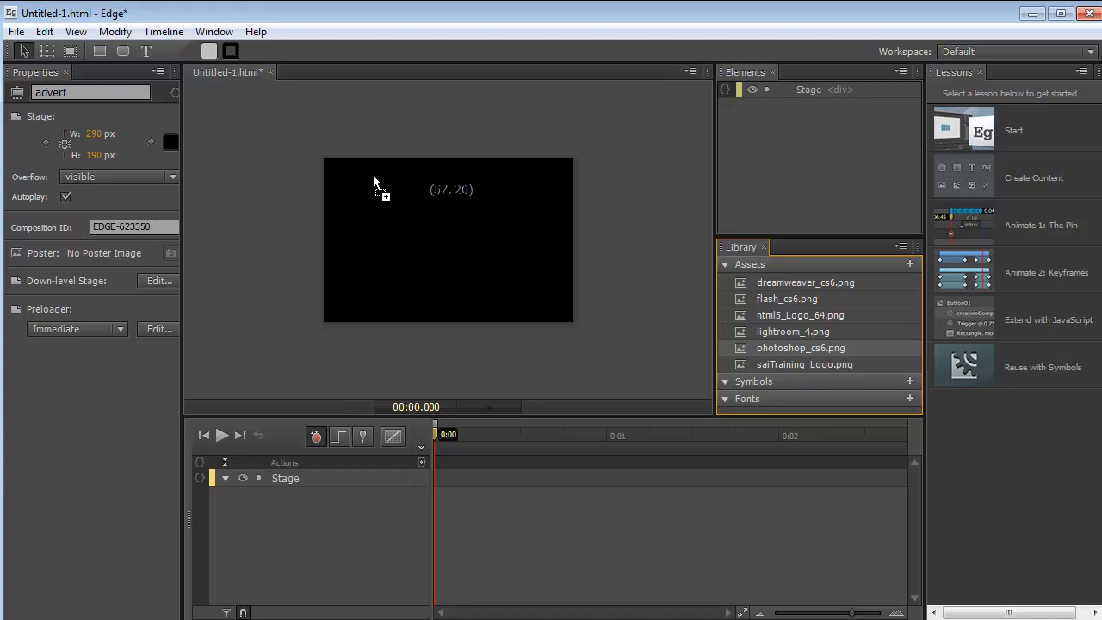
{"action": "mouse_move", "coordinate": [383, 194]}
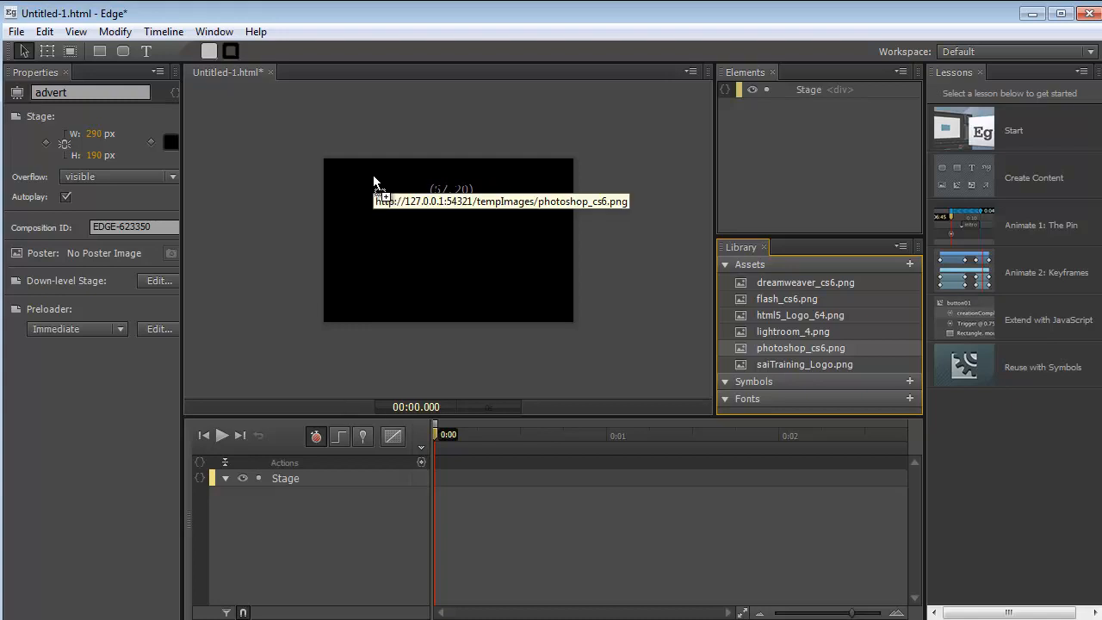
{"action": "mouse_move", "coordinate": [369, 182]}
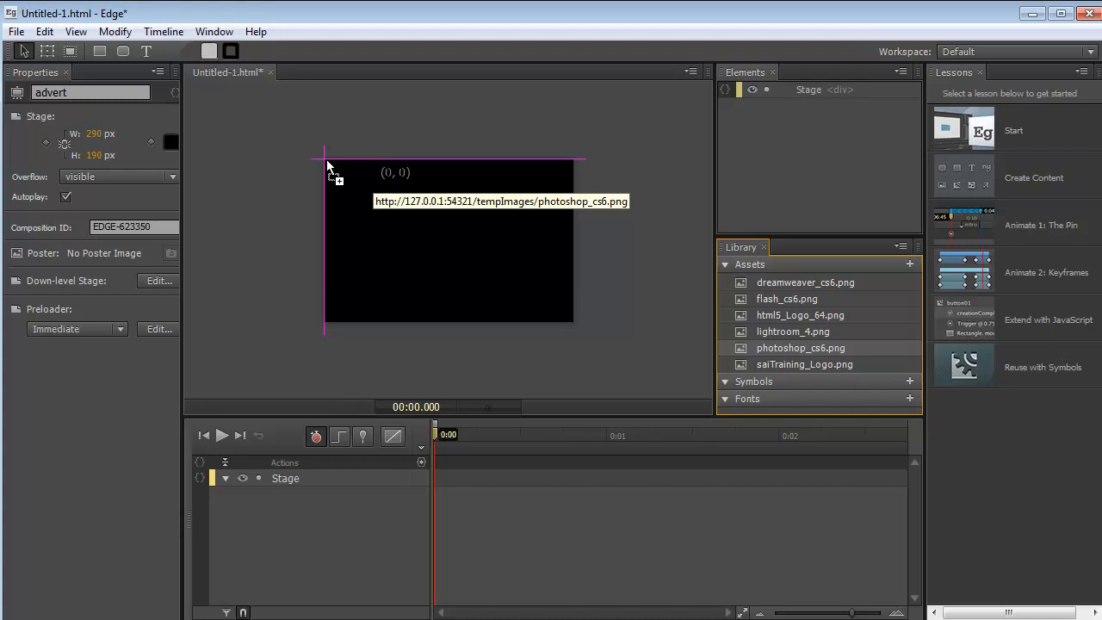
{"action": "mouse_move", "coordinate": [327, 163]}
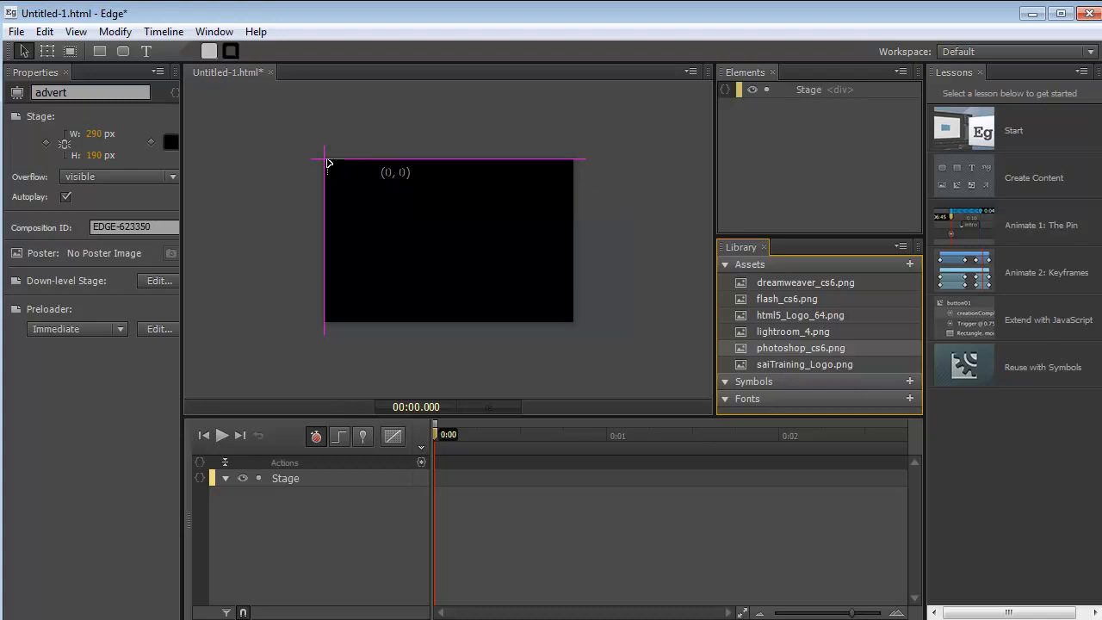
{"action": "mouse_move", "coordinate": [329, 168]}
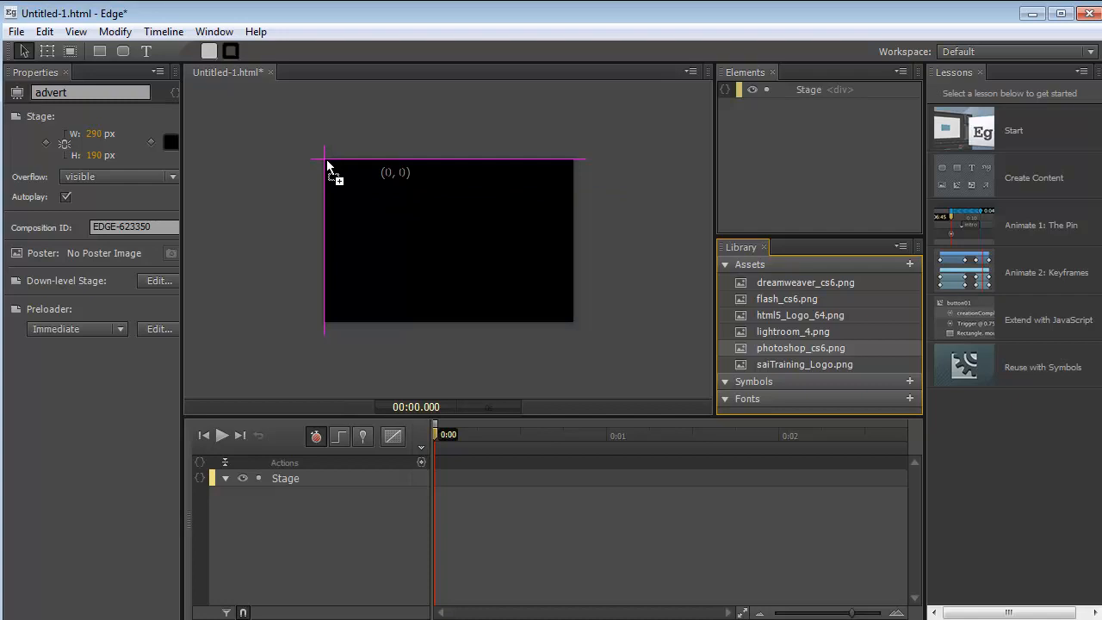
{"action": "mouse_move", "coordinate": [342, 174]}
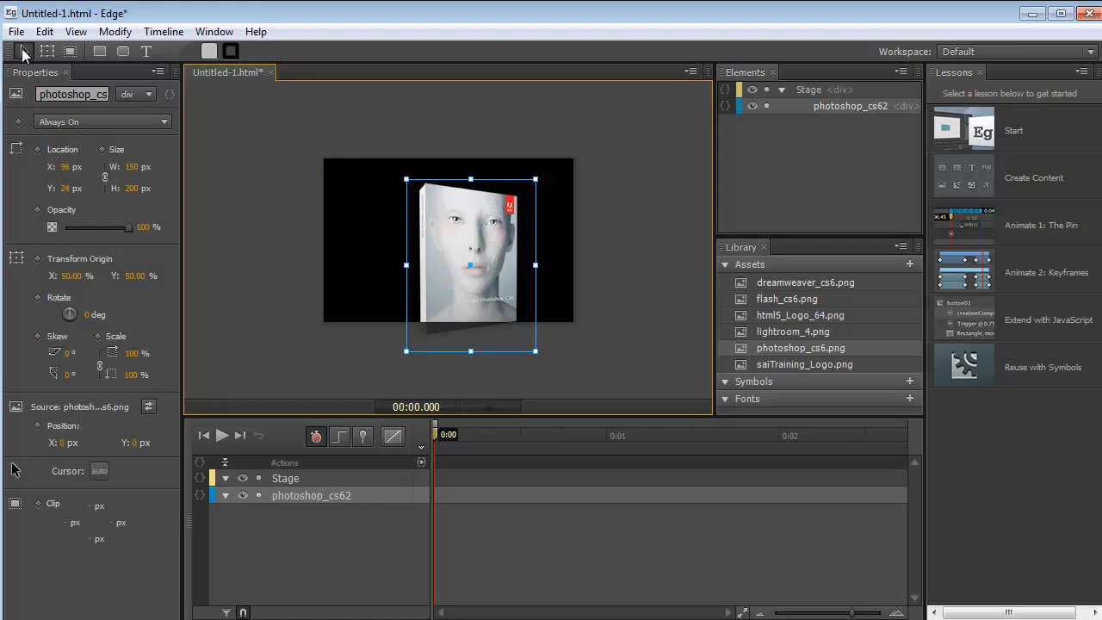
{"action": "mouse_move", "coordinate": [25, 52]}
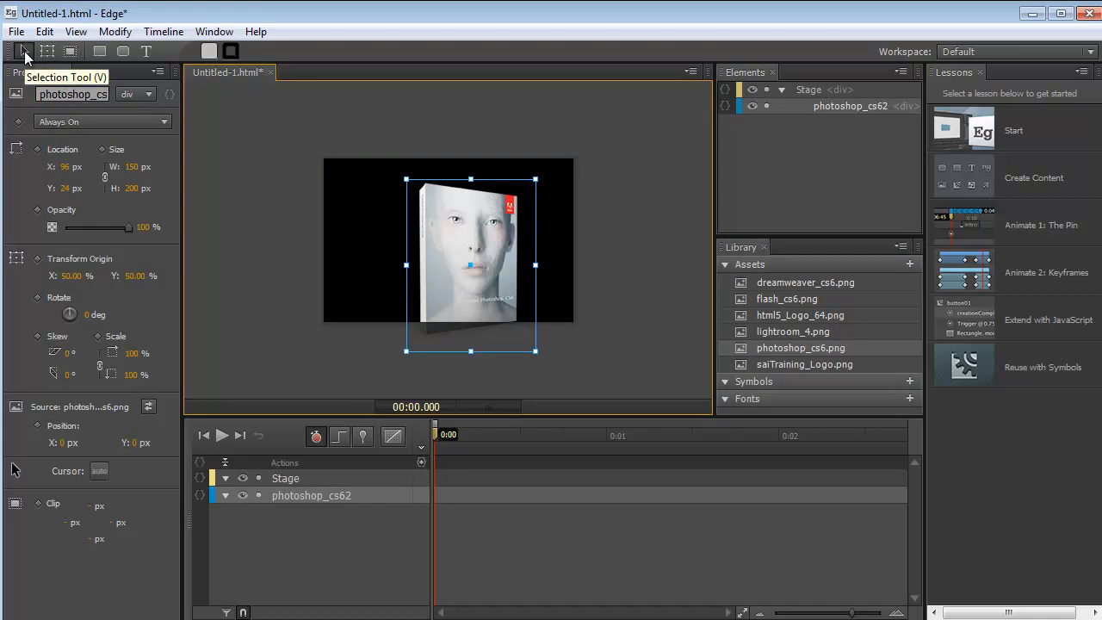
Drag the photoshop_cs62 image up to X 76, Y 0 px.
{"action": "left_click_drag", "start_coordinate": [469, 264], "coordinate": [465, 254]}
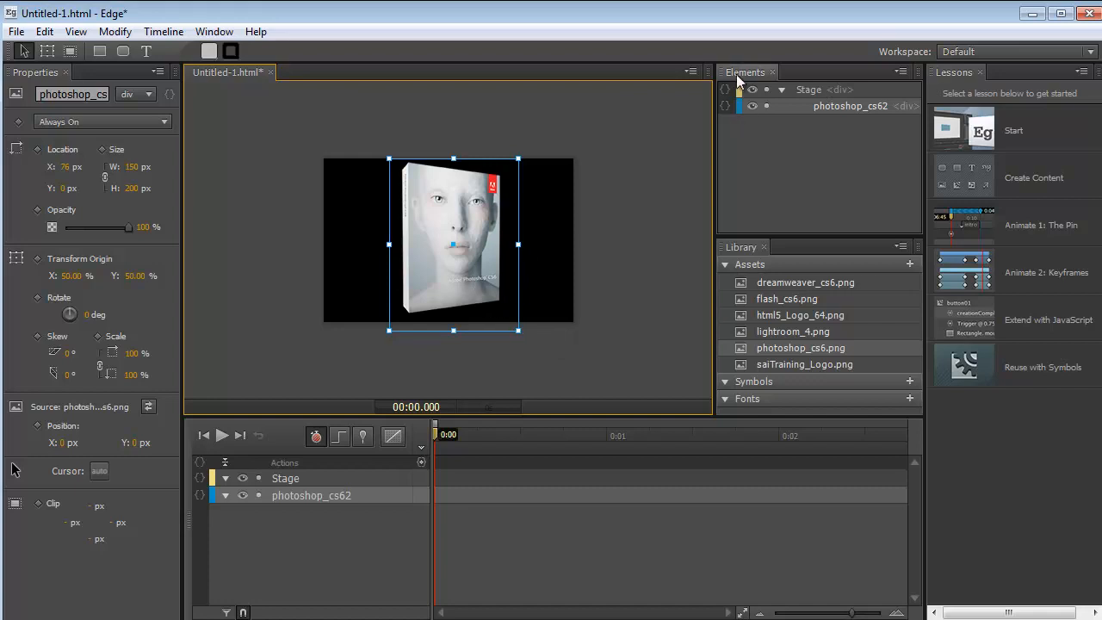
{"action": "mouse_move", "coordinate": [882, 113]}
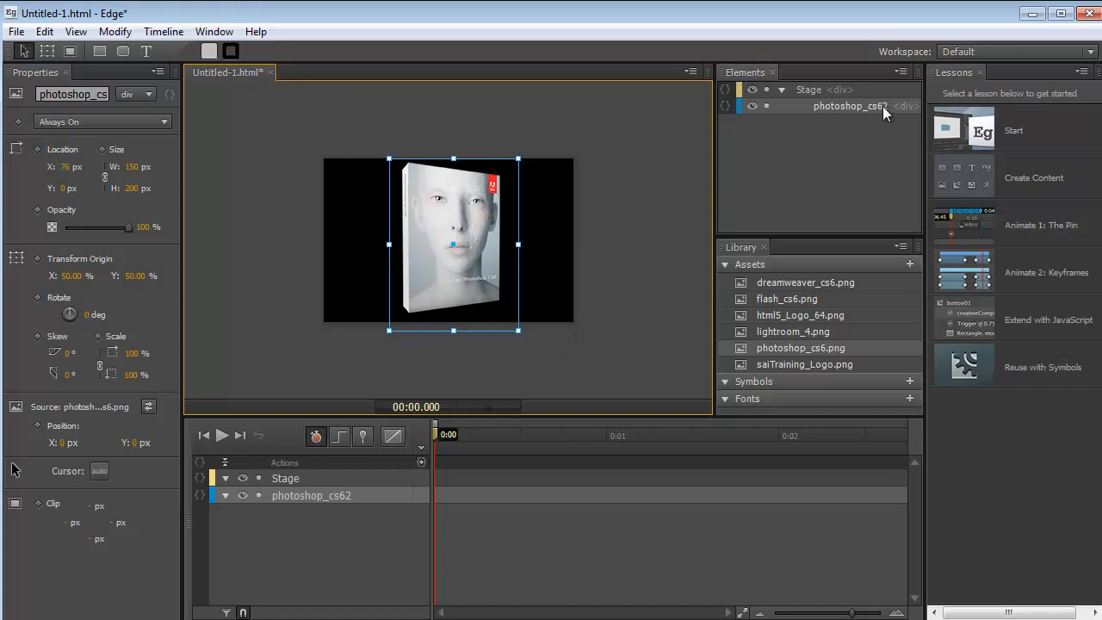
{"action": "mouse_move", "coordinate": [883, 106]}
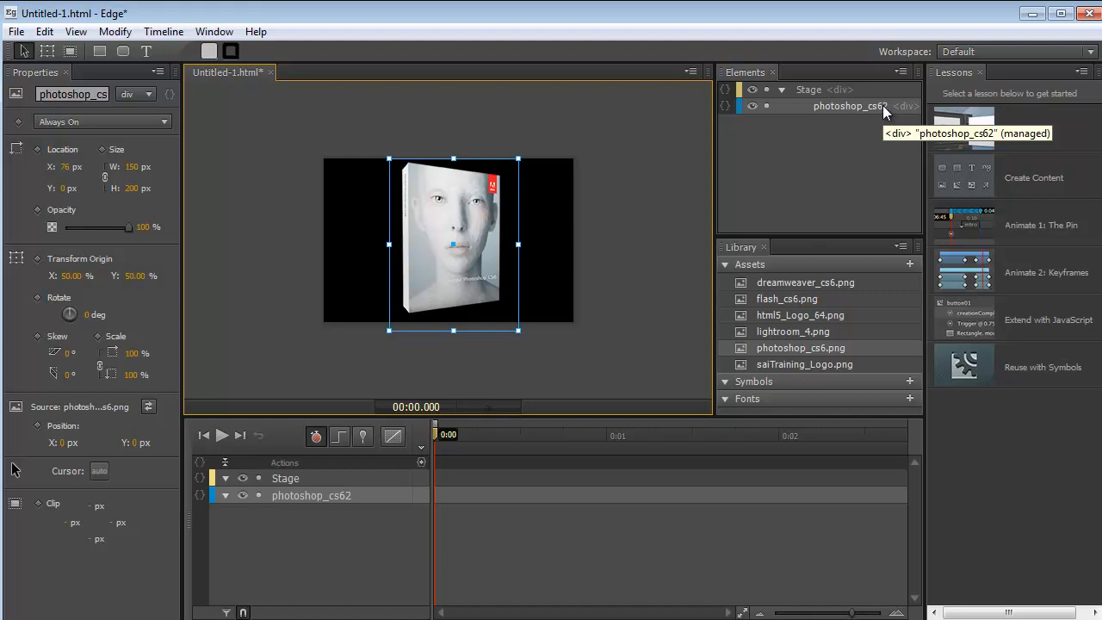
{"action": "mouse_move", "coordinate": [808, 131]}
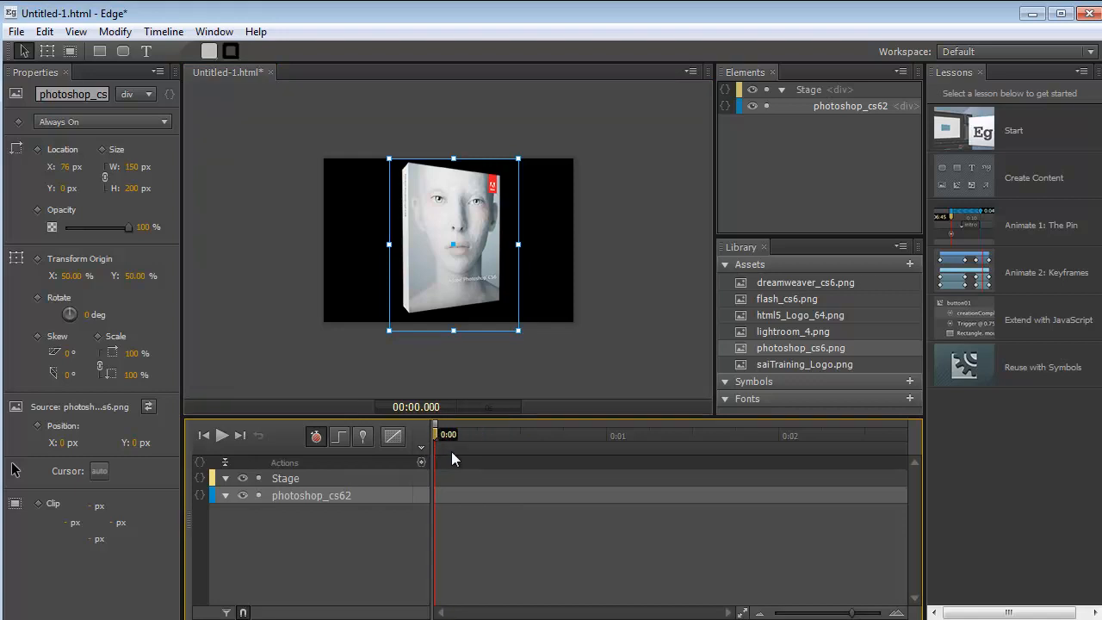
{"action": "mouse_move", "coordinate": [387, 385]}
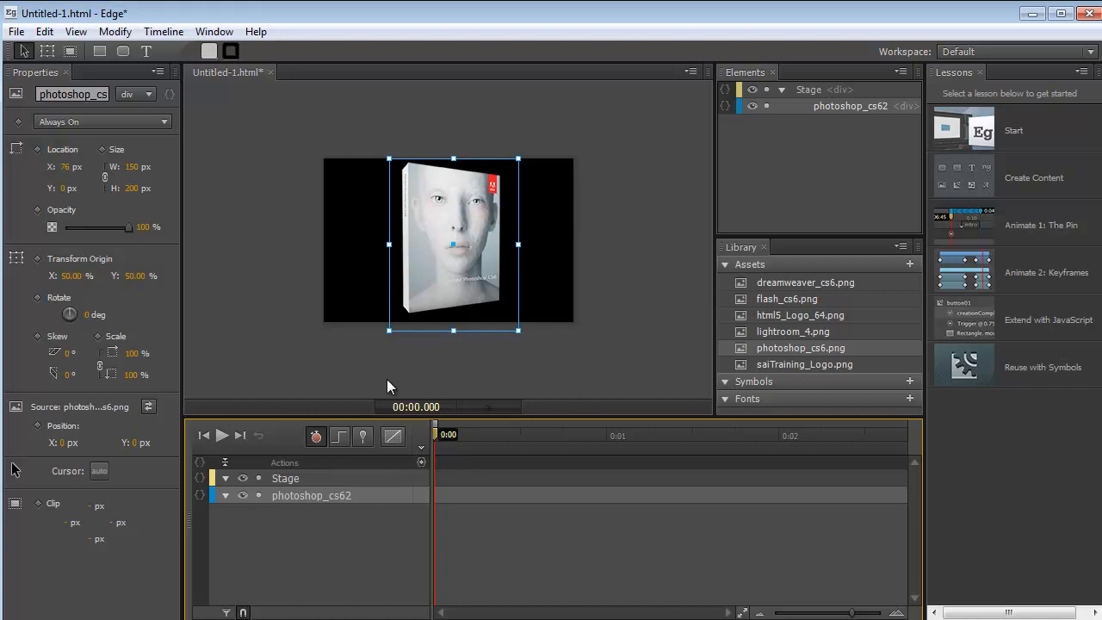
{"action": "mouse_move", "coordinate": [720, 361]}
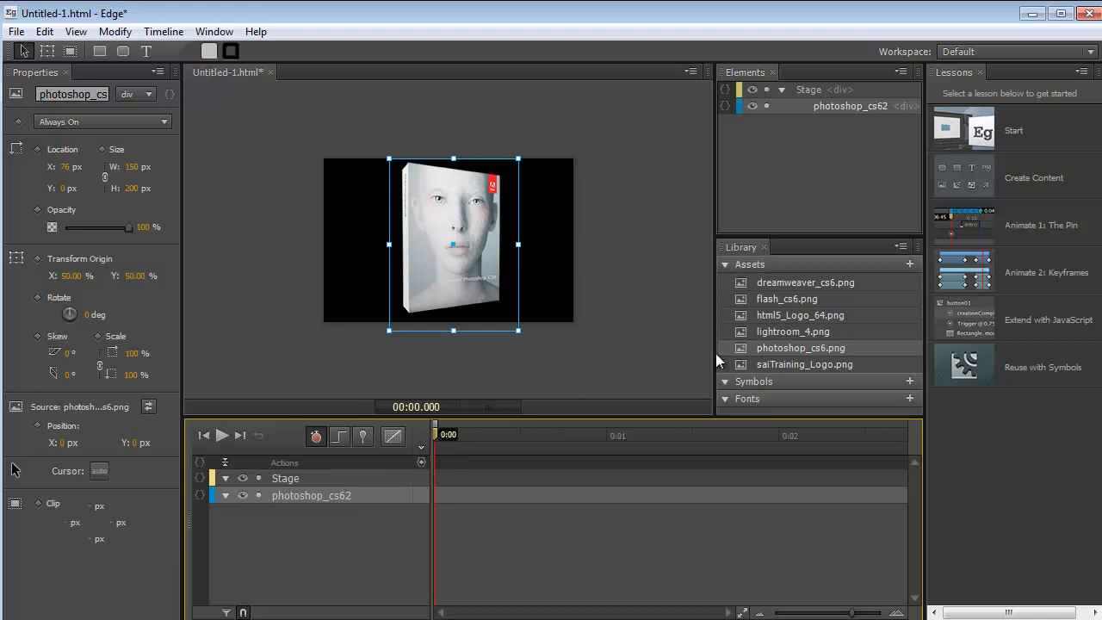
{"action": "mouse_move", "coordinate": [469, 219]}
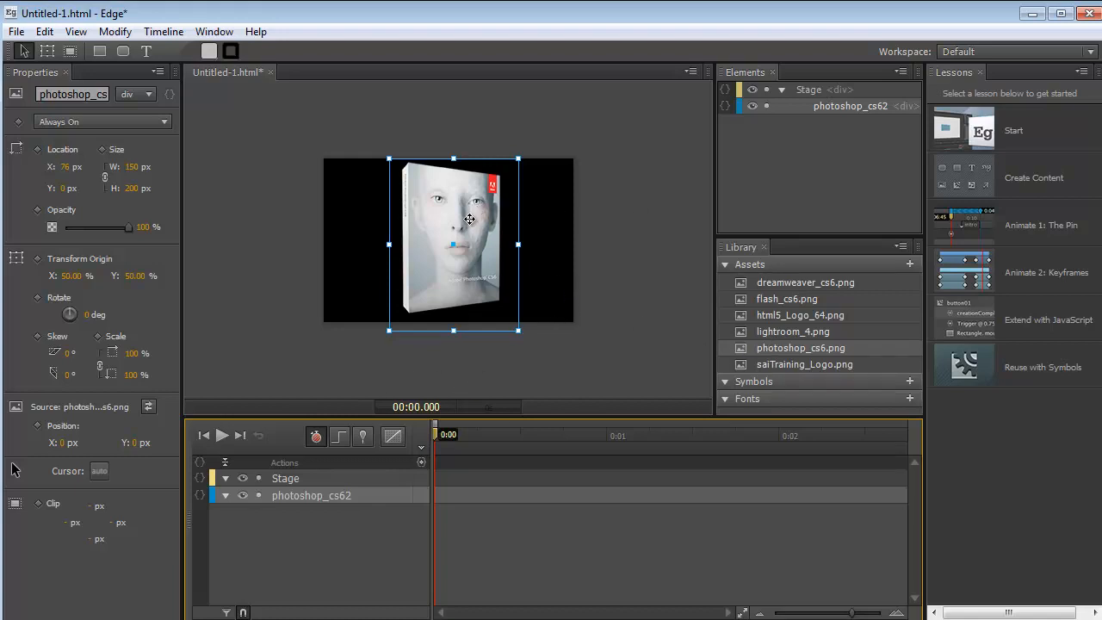